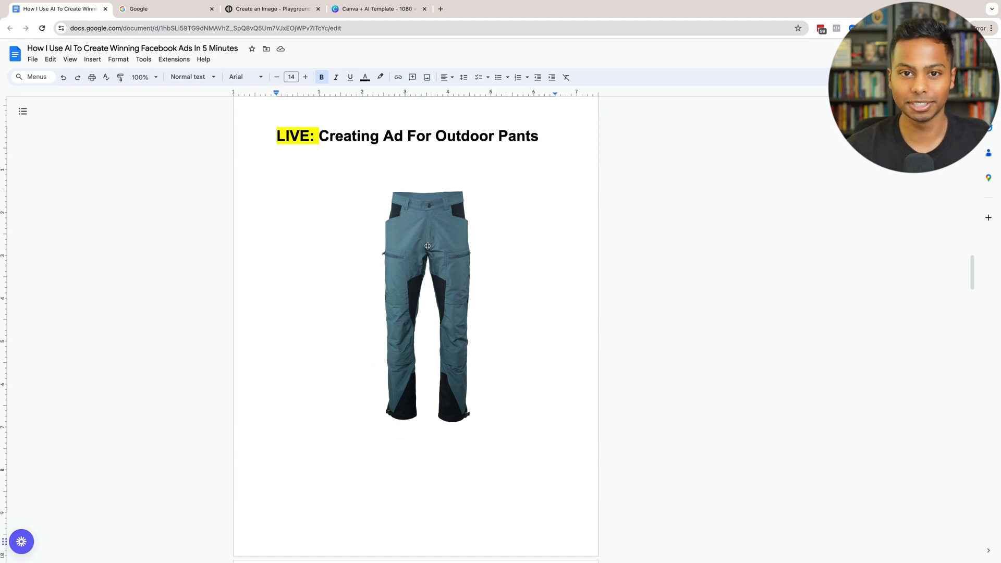
Step: Scroll the notes down to Step 1 and select the phrase 'Forest image with sun'
scroll(down, 3)
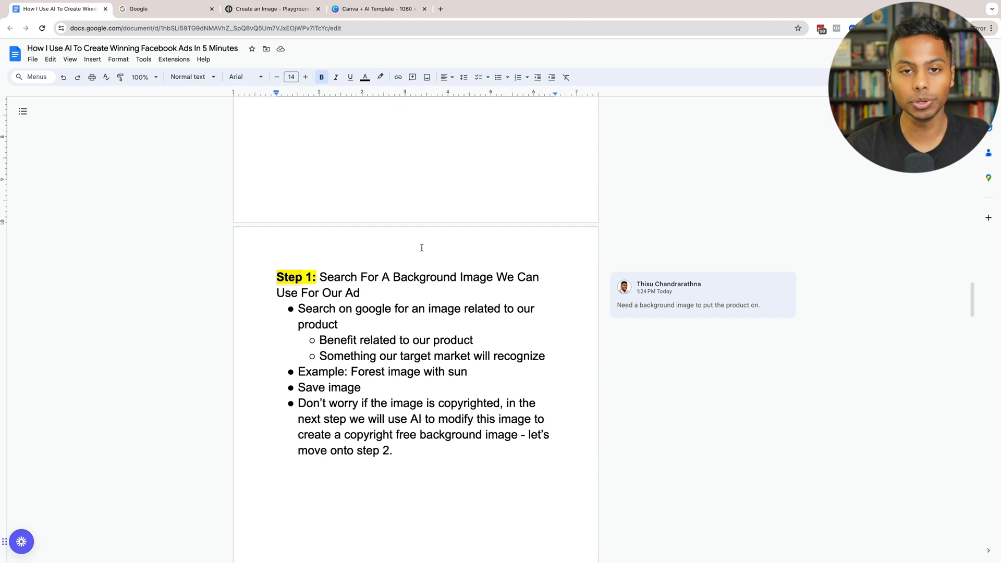
mouse_move(387, 273)
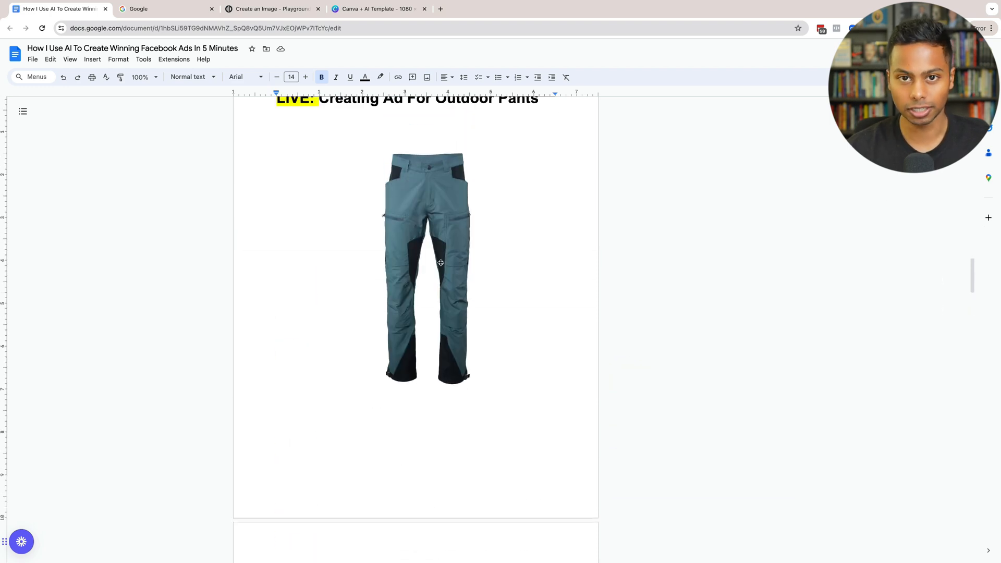
scroll(down, 3)
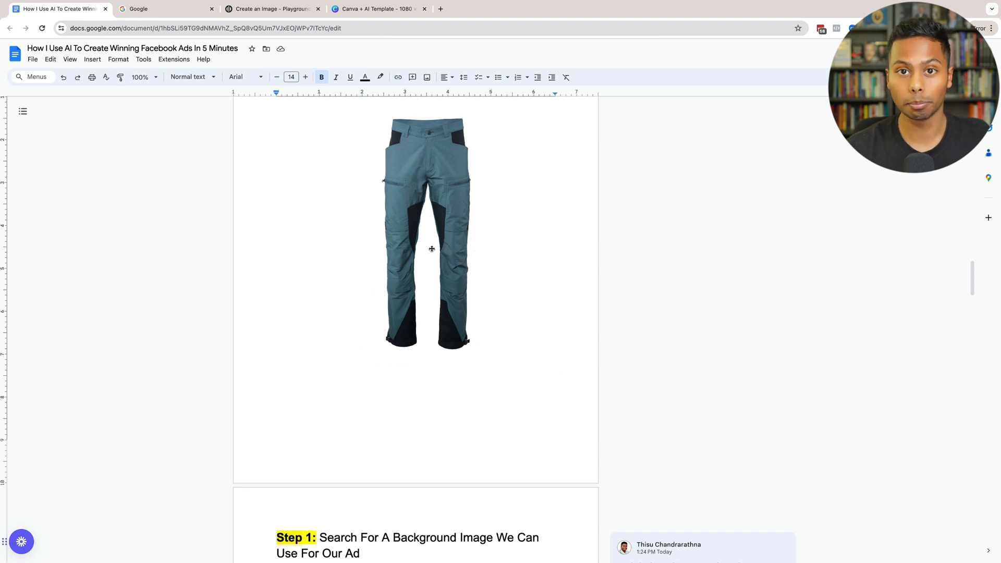
scroll(down, 3)
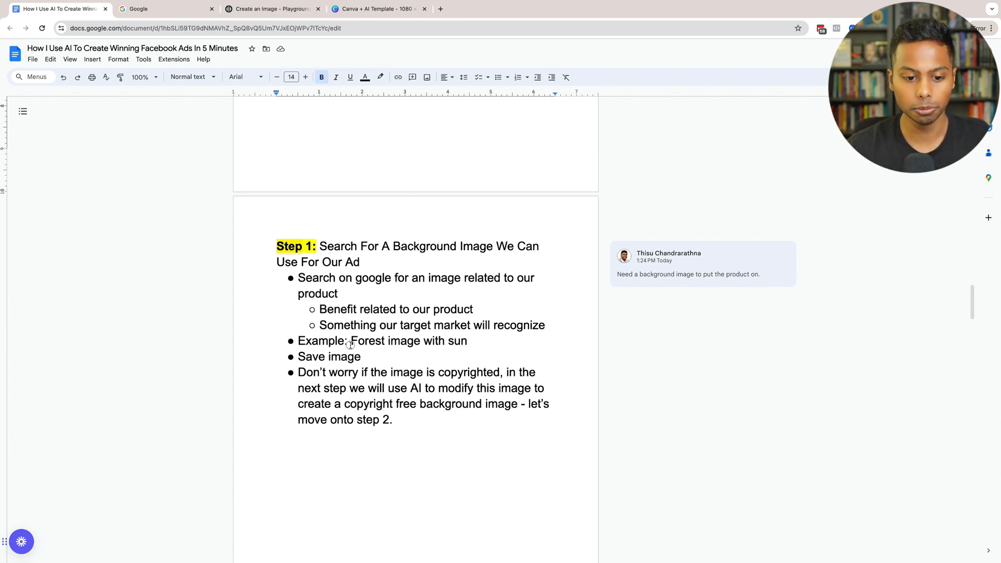
drag(352, 341, 476, 340)
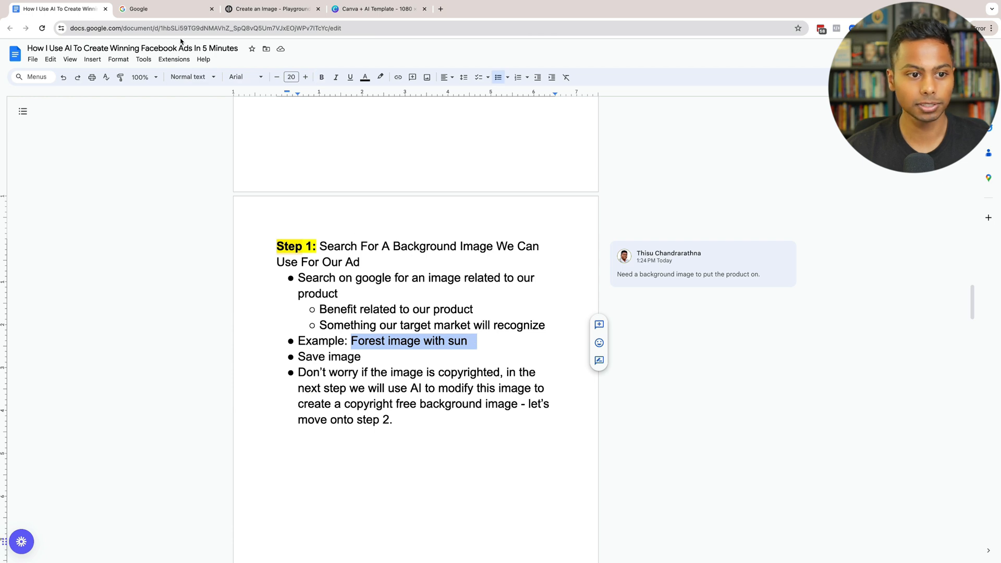
Step: Search Google for 'Forest image with sun' and show image results only
click(162, 8)
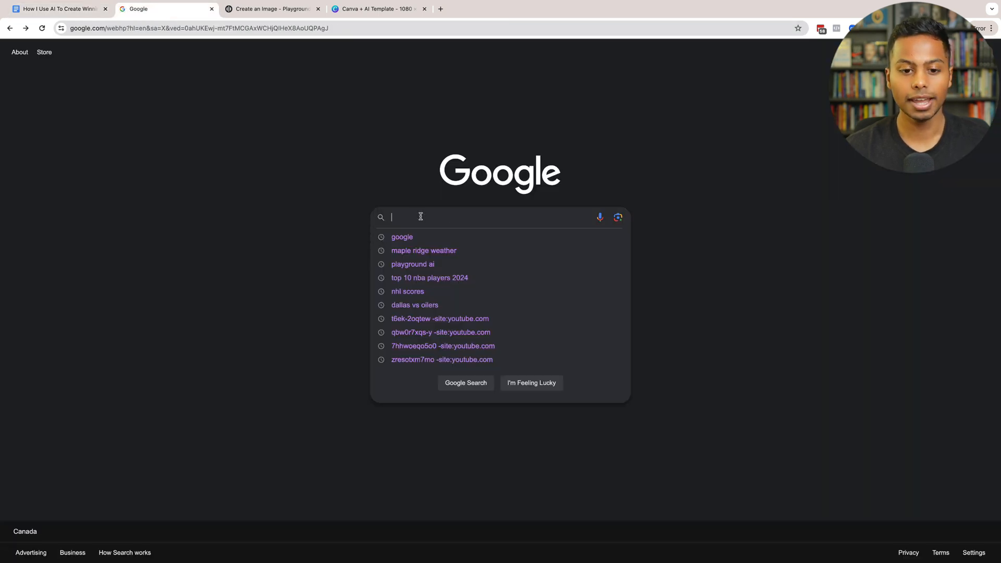
text(Forest image with sun)
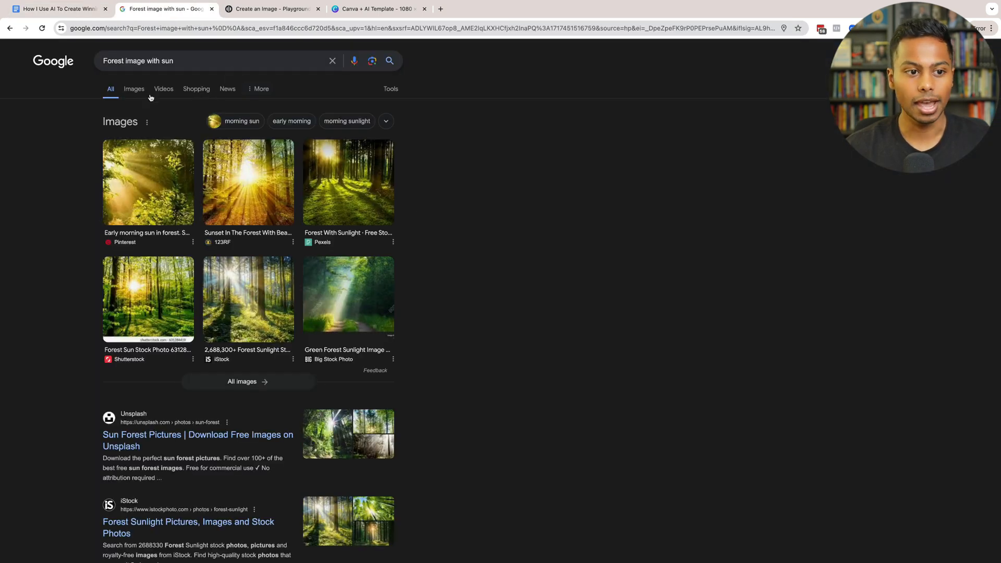
click(134, 89)
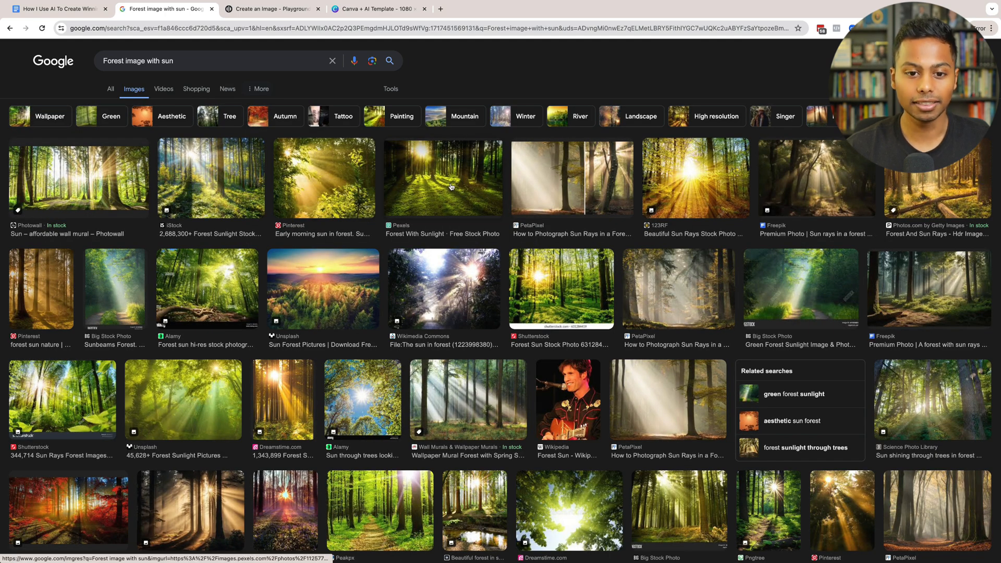
Step: Save the Pexels sunlit forest photo to the Desktop
click(442, 178)
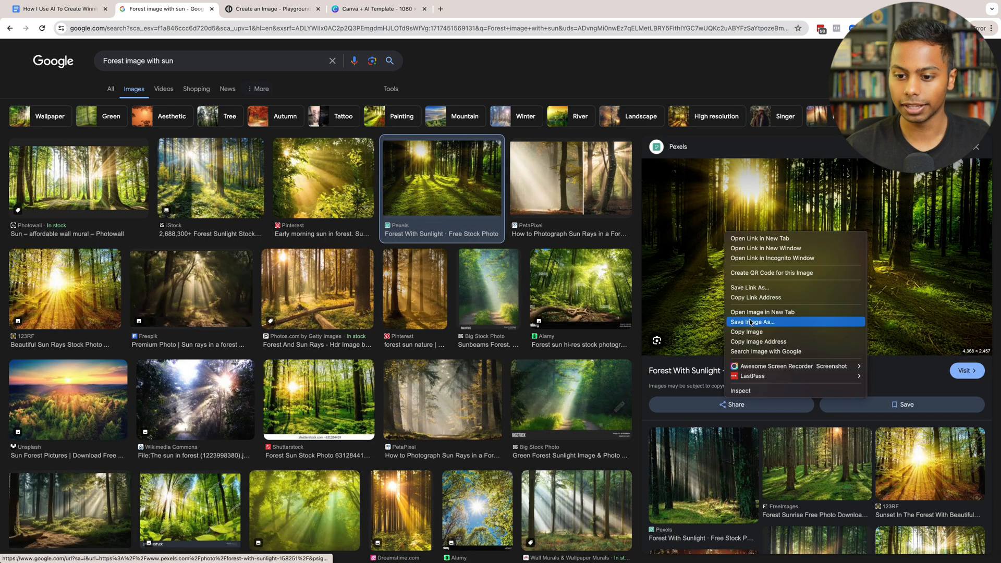
click(753, 322)
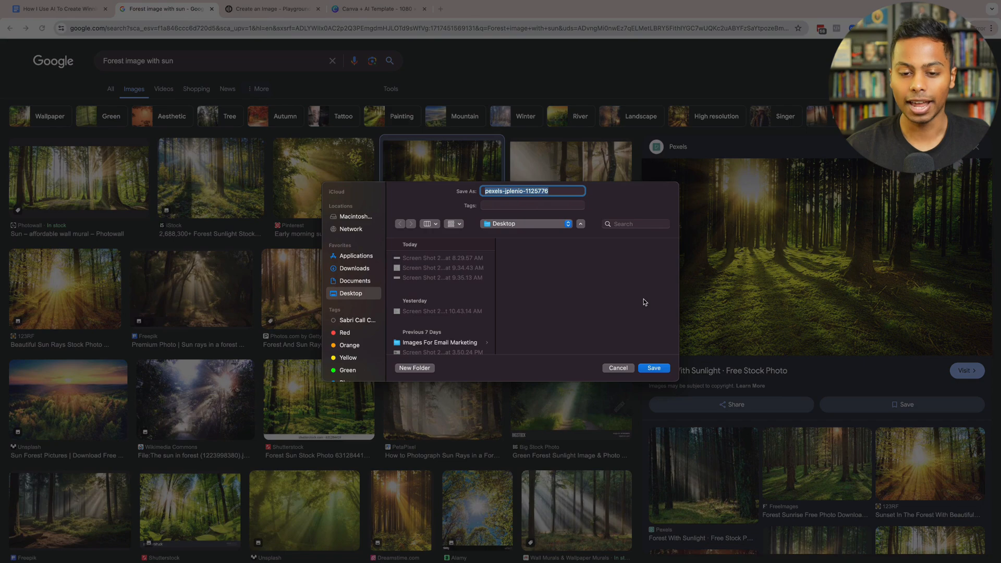
click(653, 369)
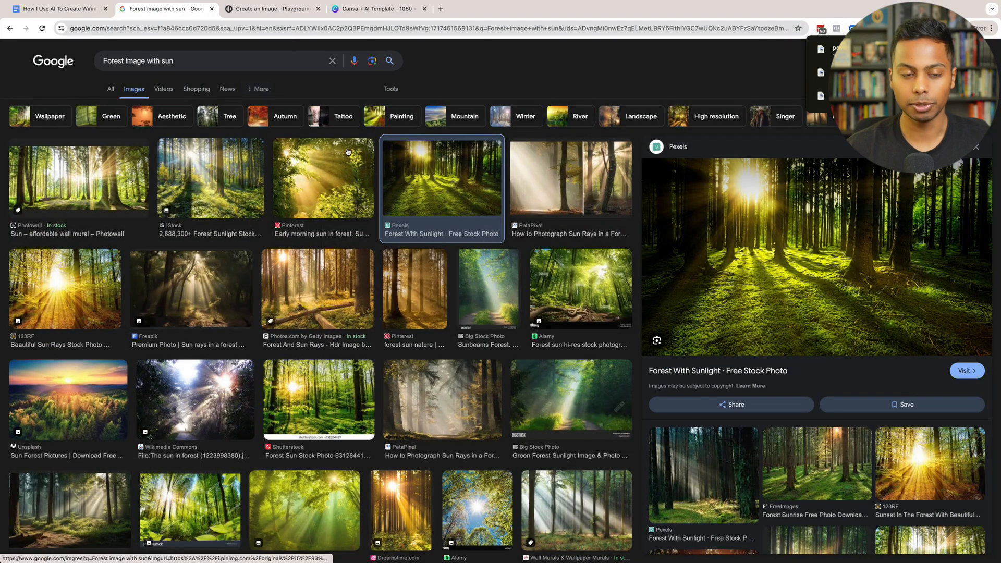
Step: Close the Google image search tab to return to the notes document
click(54, 9)
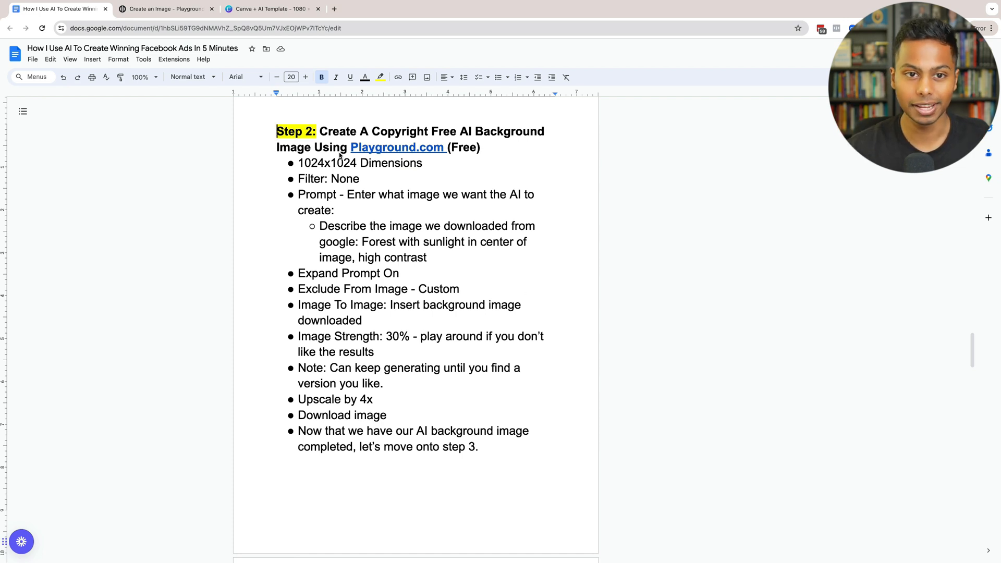
Step: Switch to Playground's create page and review its 1024×1024, no-filter settings
click(166, 8)
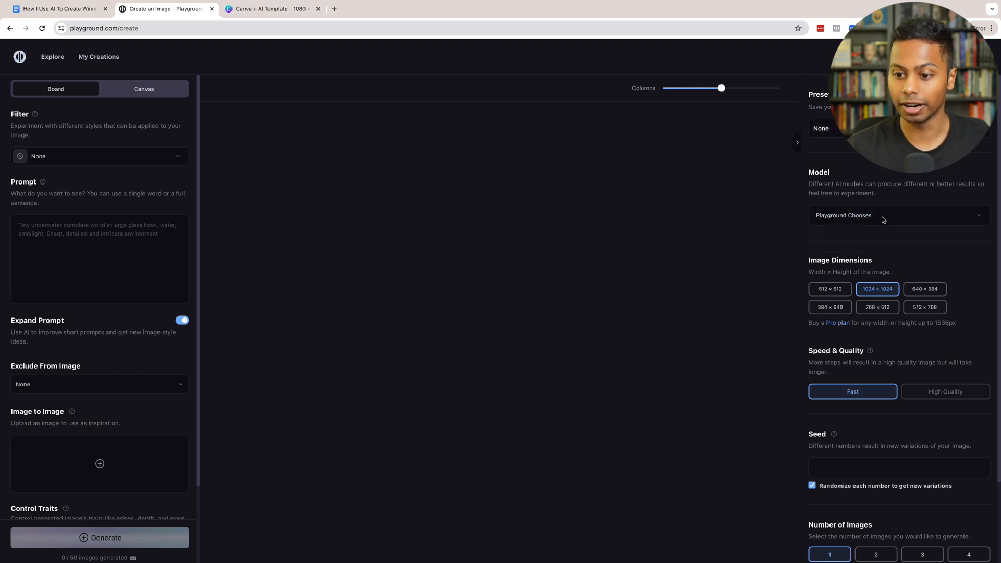
scroll(down, 3)
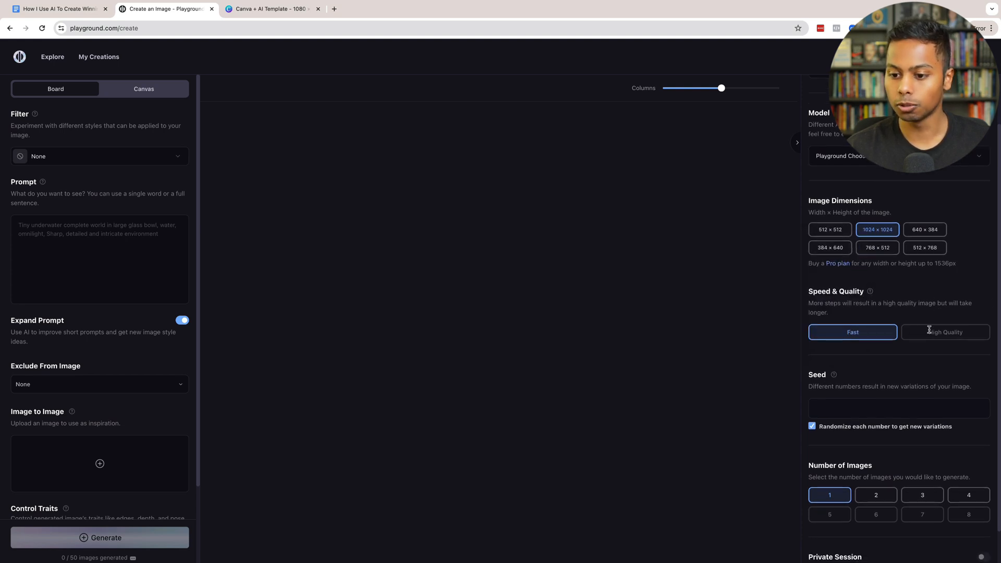
scroll(down, 3)
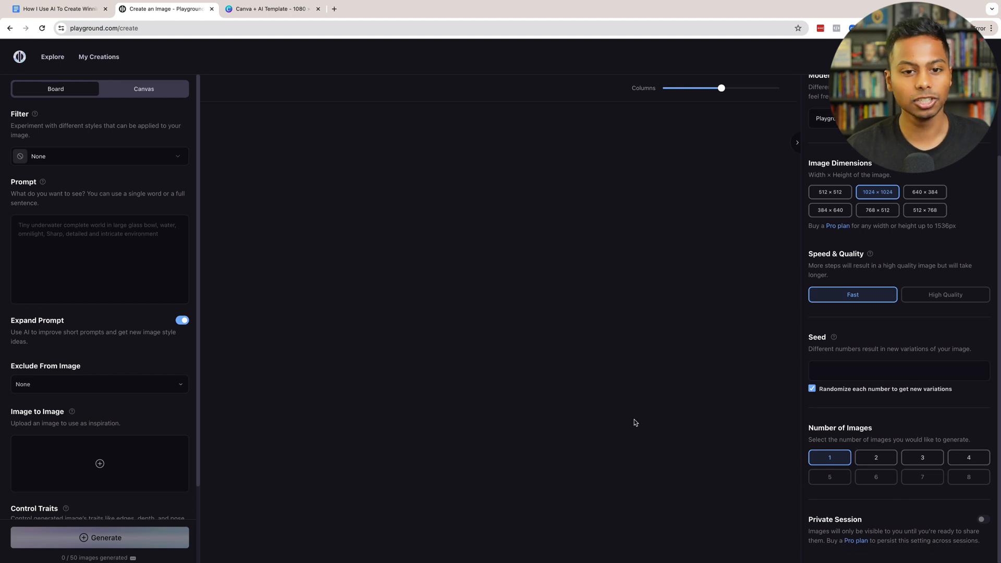
mouse_move(375, 104)
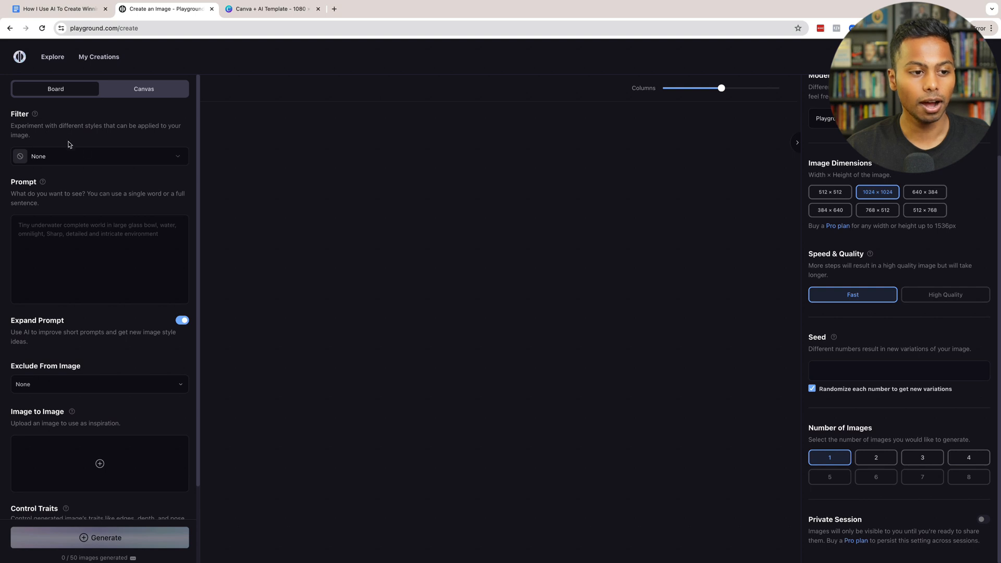
mouse_move(69, 209)
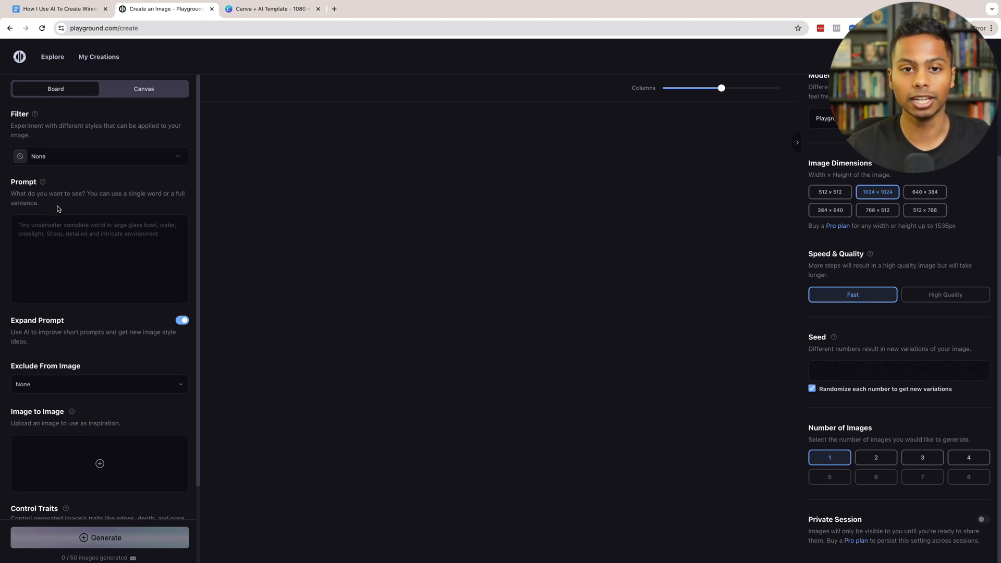
Step: Copy the Step 2 prompt 'Forest with sunlight in center of image, high contrast' into Playground's prompt box
click(57, 9)
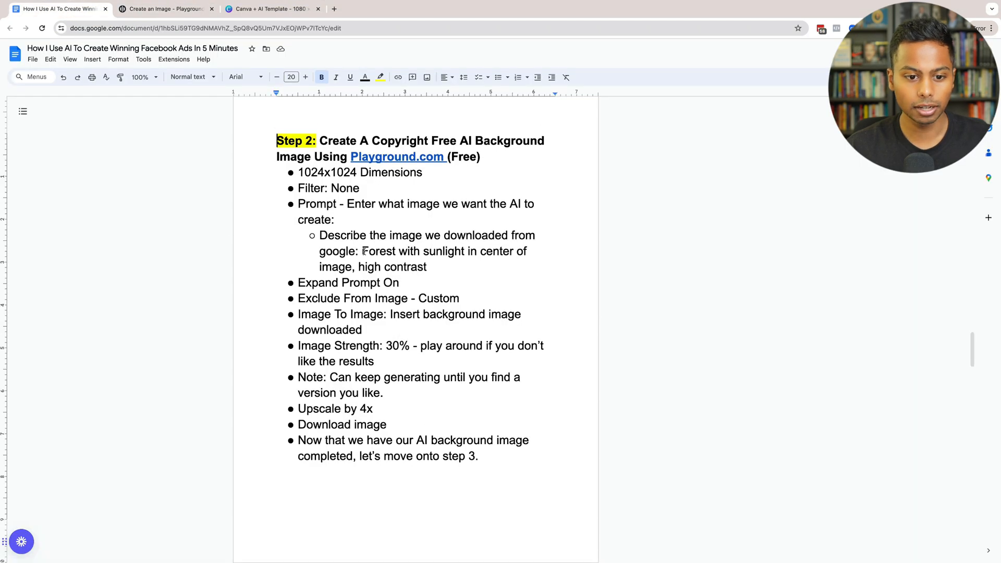
drag(362, 252, 426, 267)
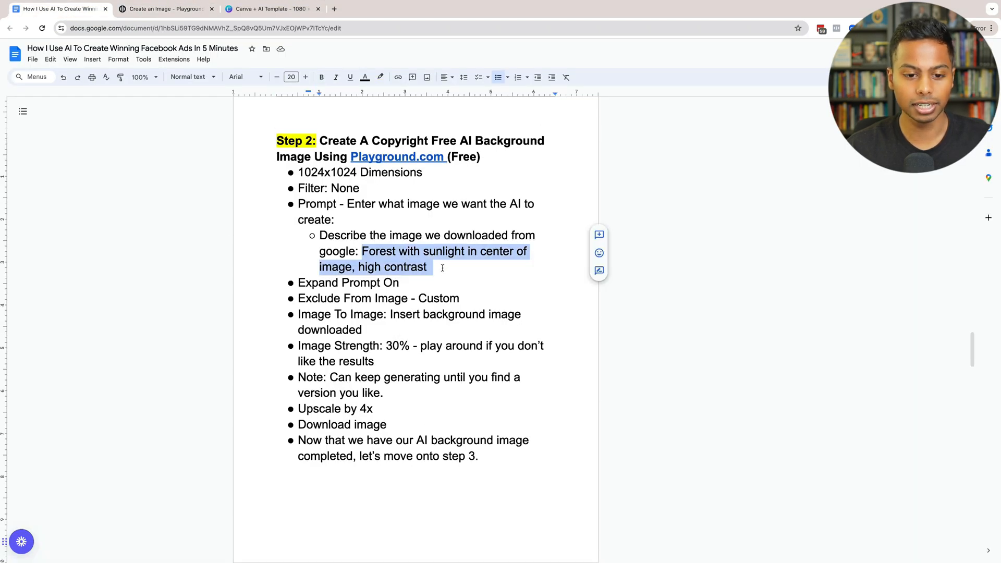
click(165, 8)
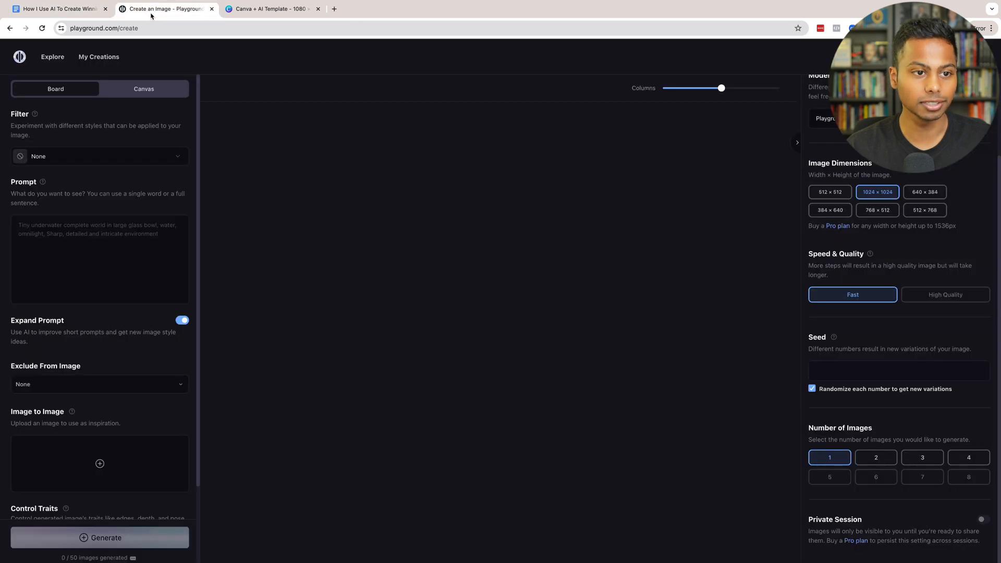
text(Forest with sunlight in center of image, high contrast)
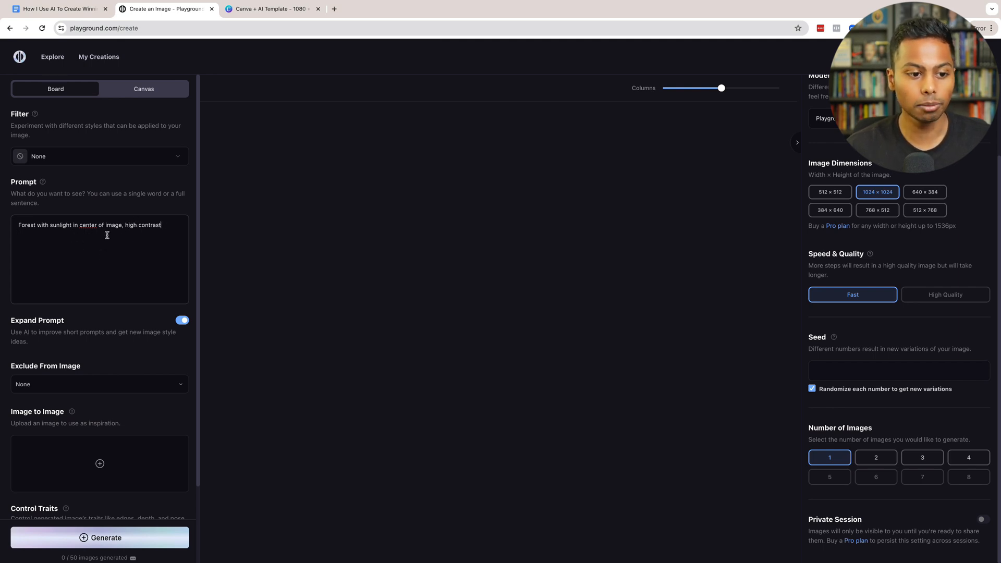
Step: Set Exclude From Image to the Custom list of unwanted traits
scroll(down, 3)
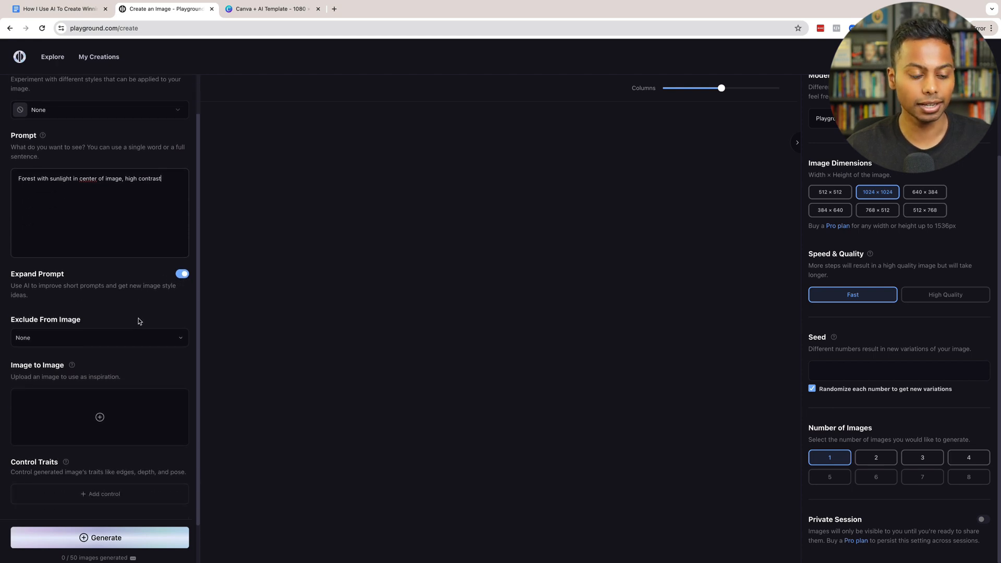
scroll(down, 3)
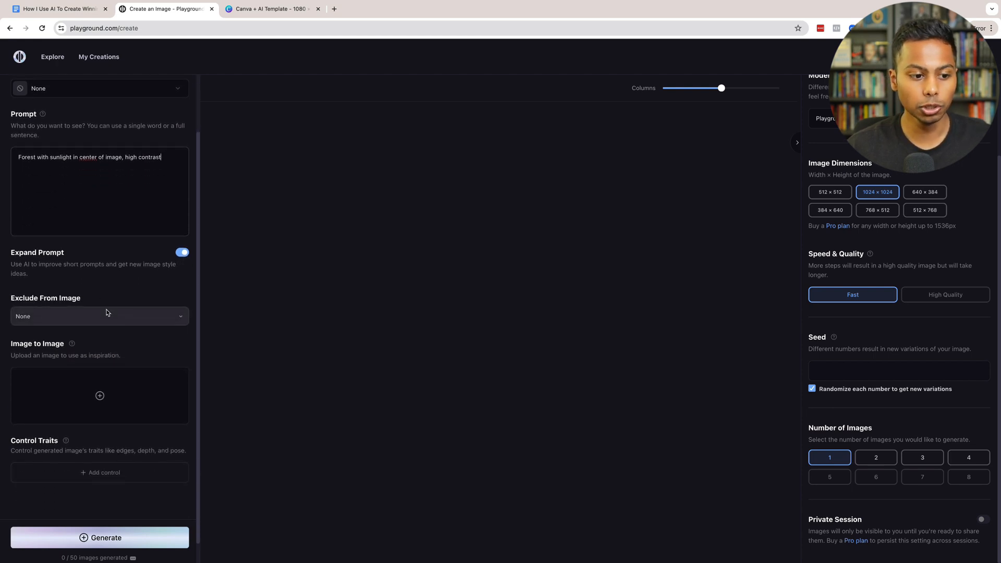
click(99, 316)
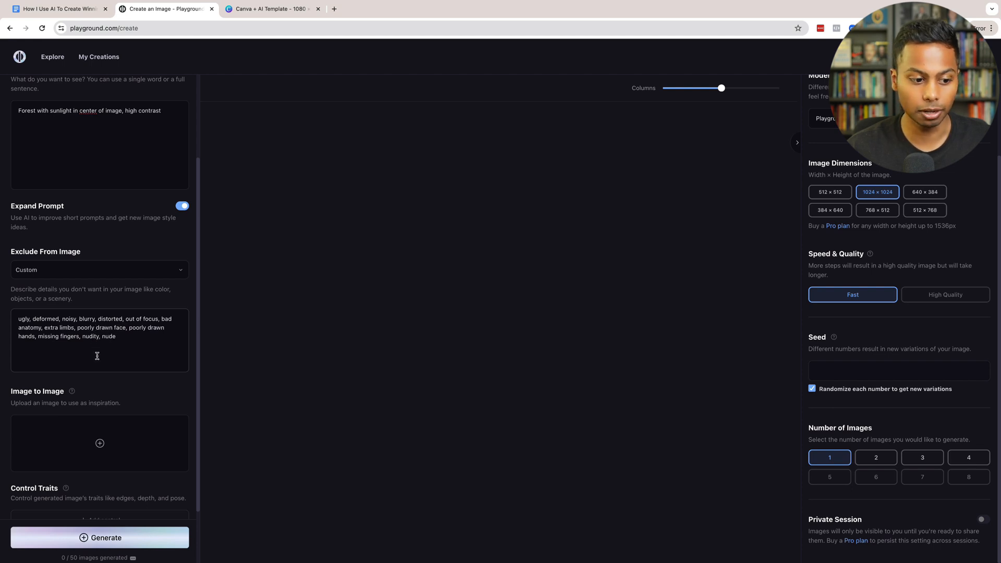
scroll(down, 3)
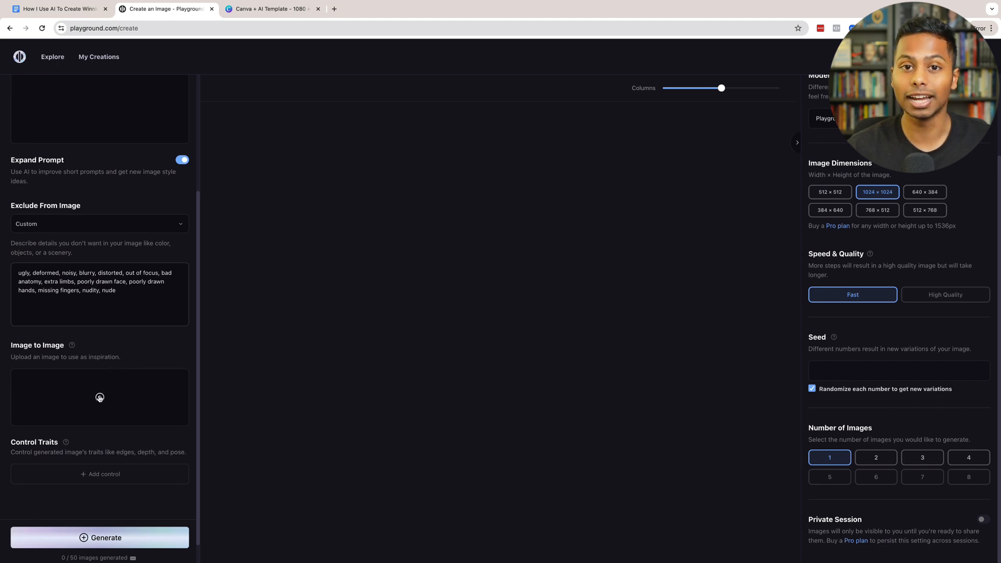
mouse_move(345, 378)
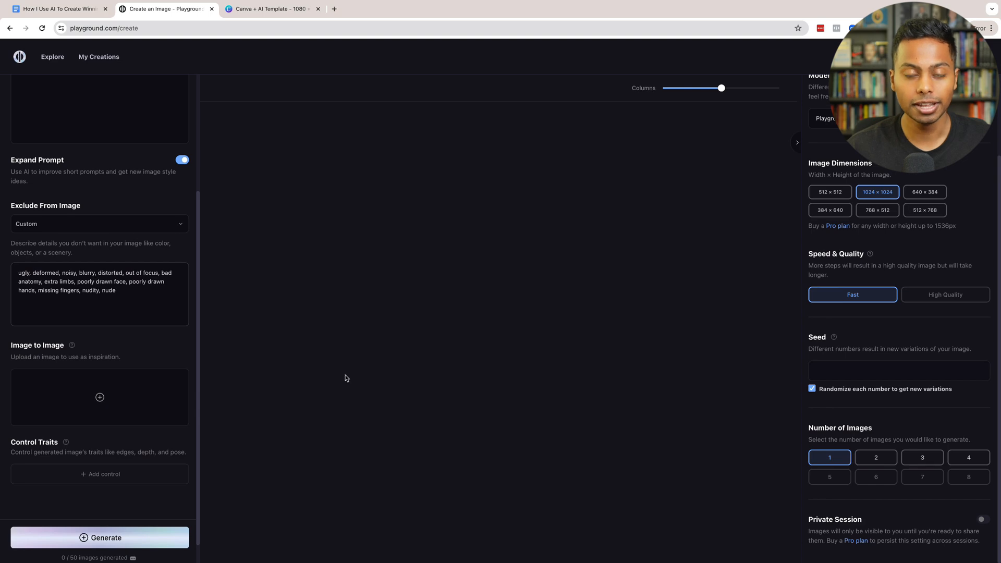
click(101, 397)
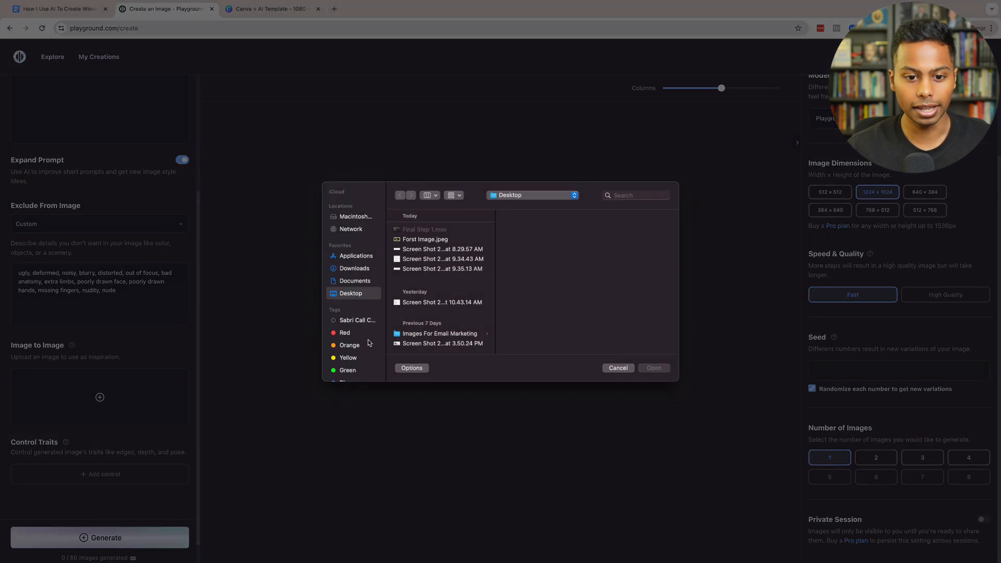
click(425, 239)
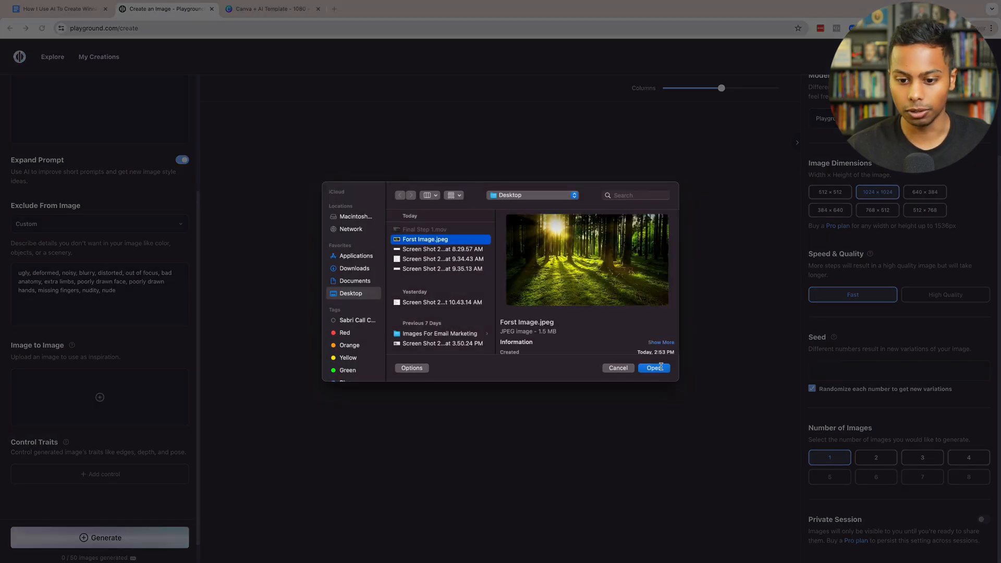
click(653, 368)
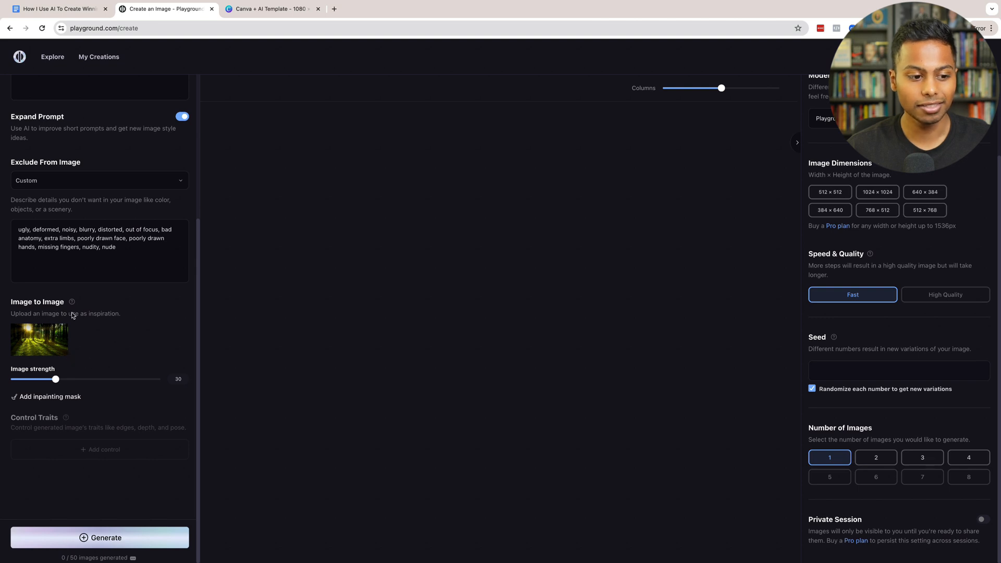
mouse_move(169, 337)
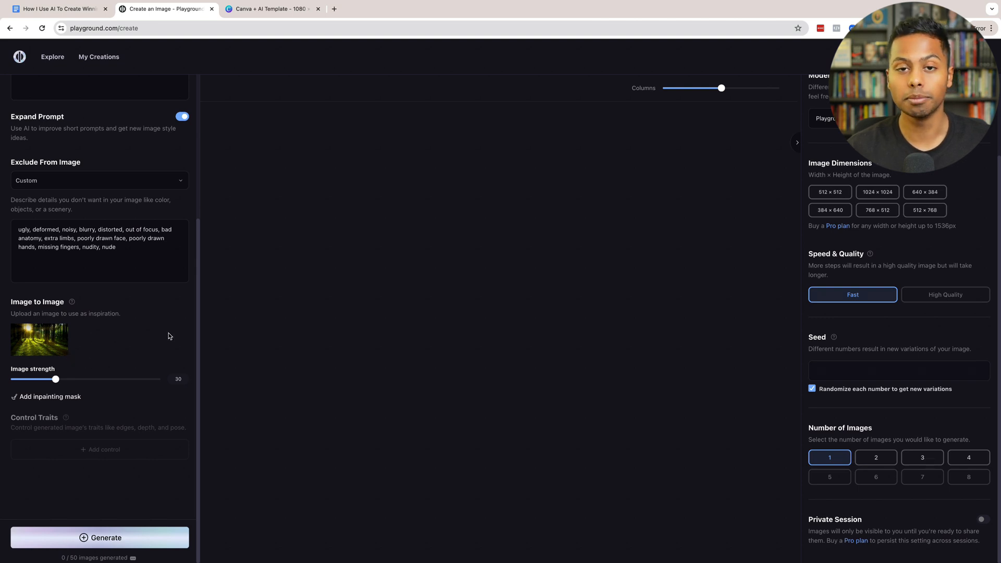
drag(55, 378, 161, 379)
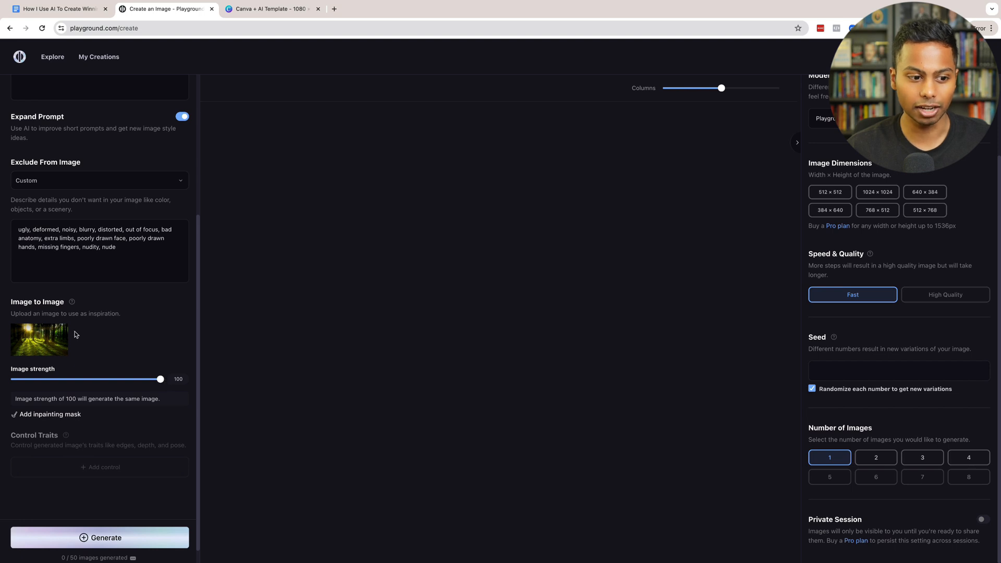
drag(160, 378, 70, 379)
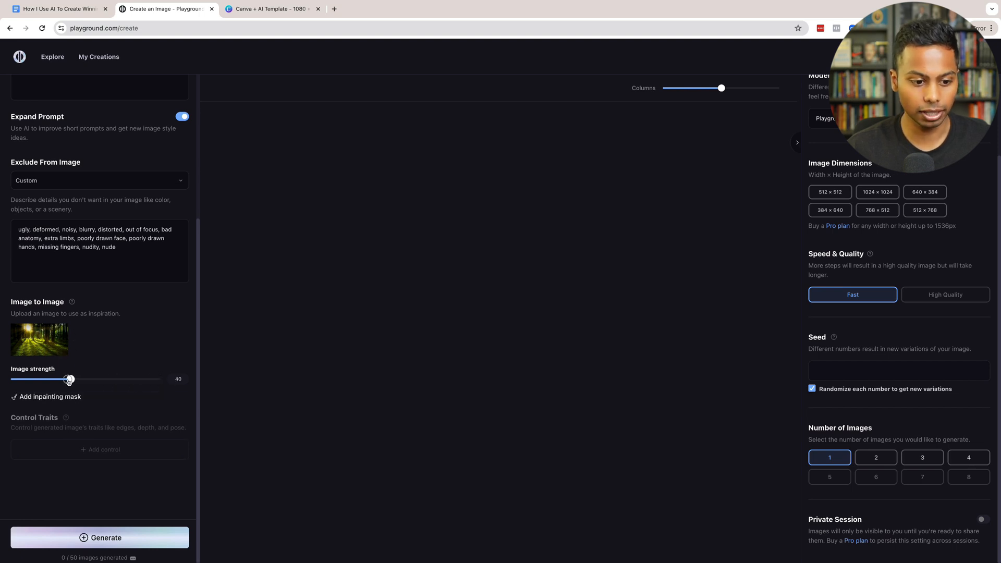
drag(70, 379, 57, 379)
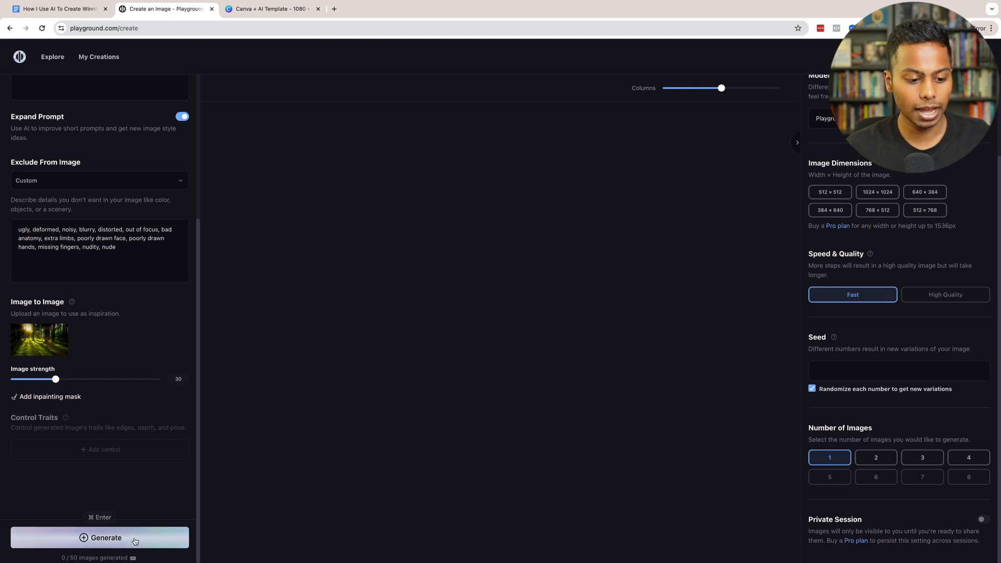
Step: Generate the sunlit forest image from the current prompt and settings
click(100, 538)
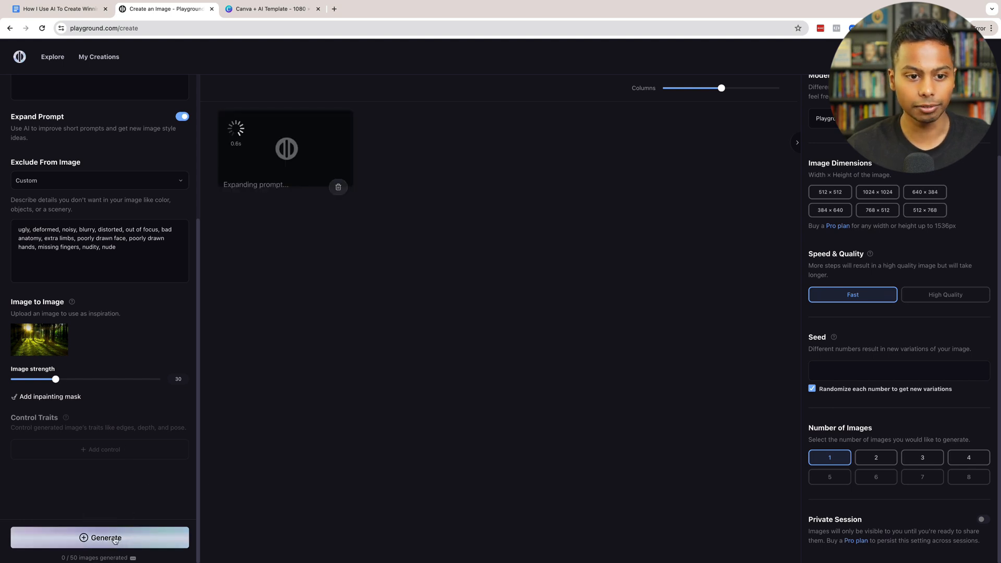
click(99, 537)
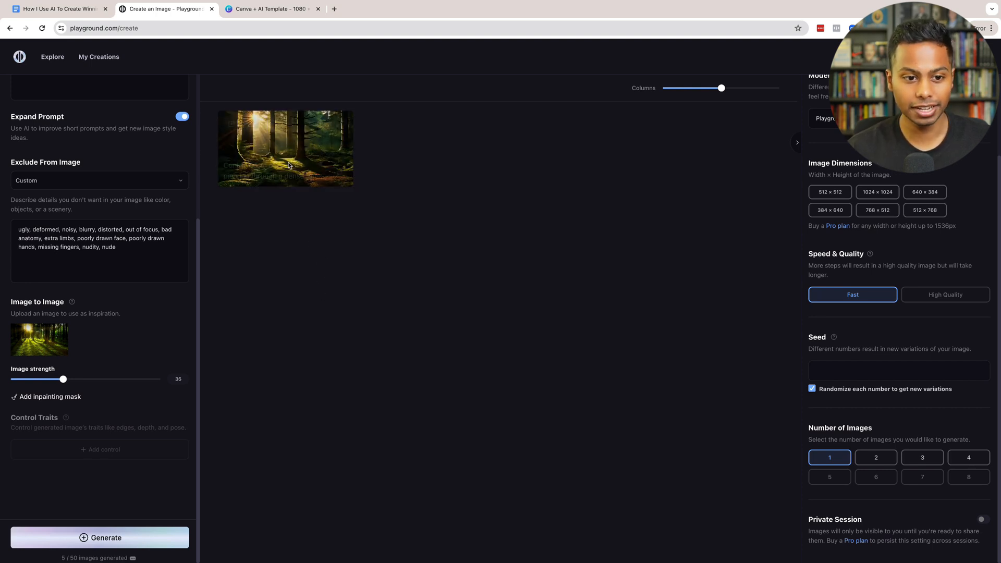
click(286, 148)
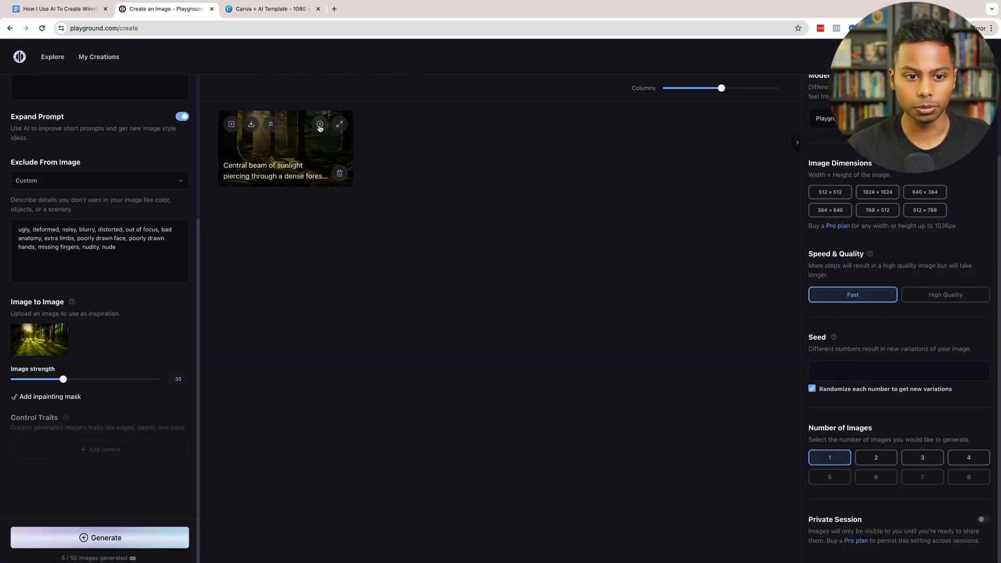
Step: Start a creative 4x upscale of the generated forest image
click(319, 124)
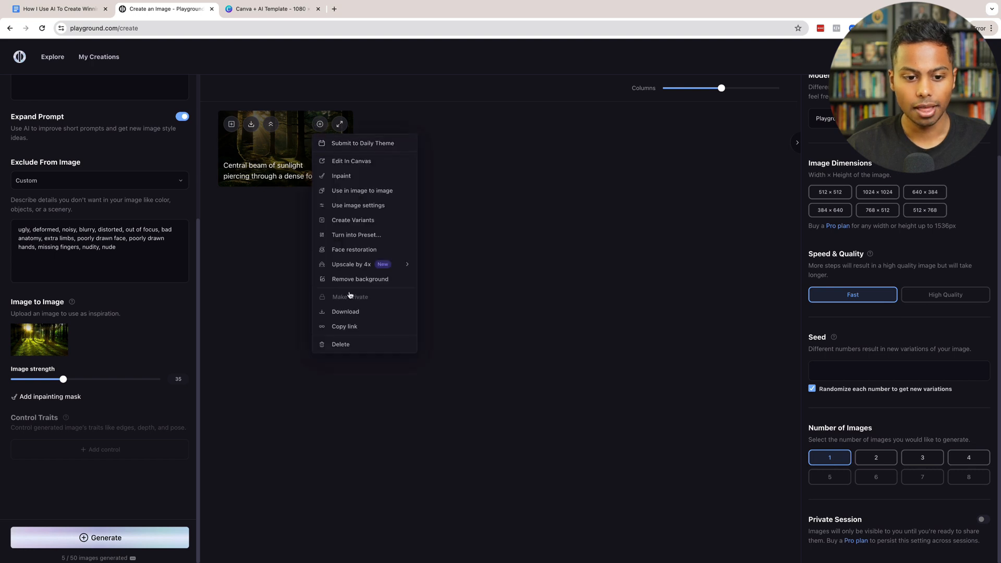
mouse_move(350, 263)
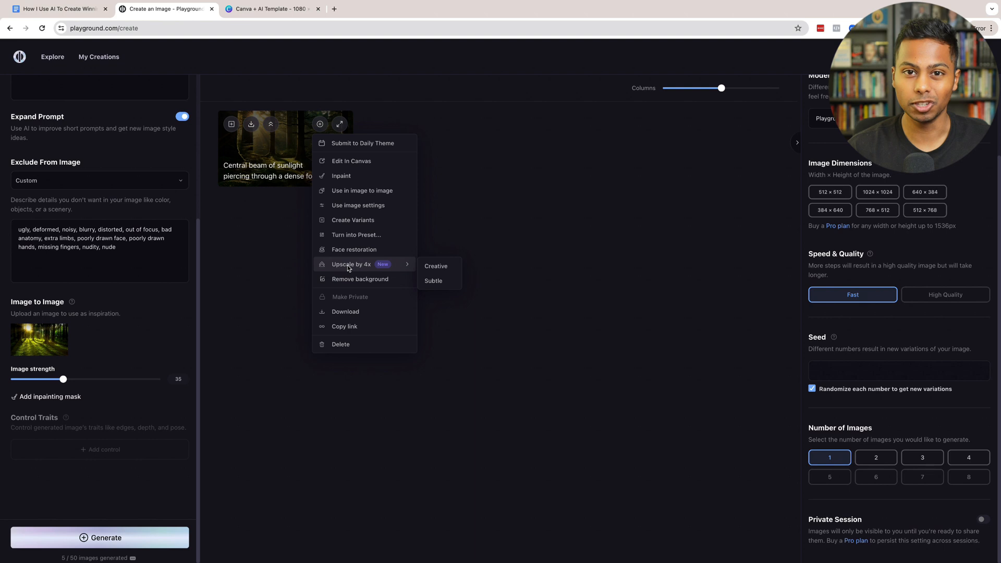
click(436, 266)
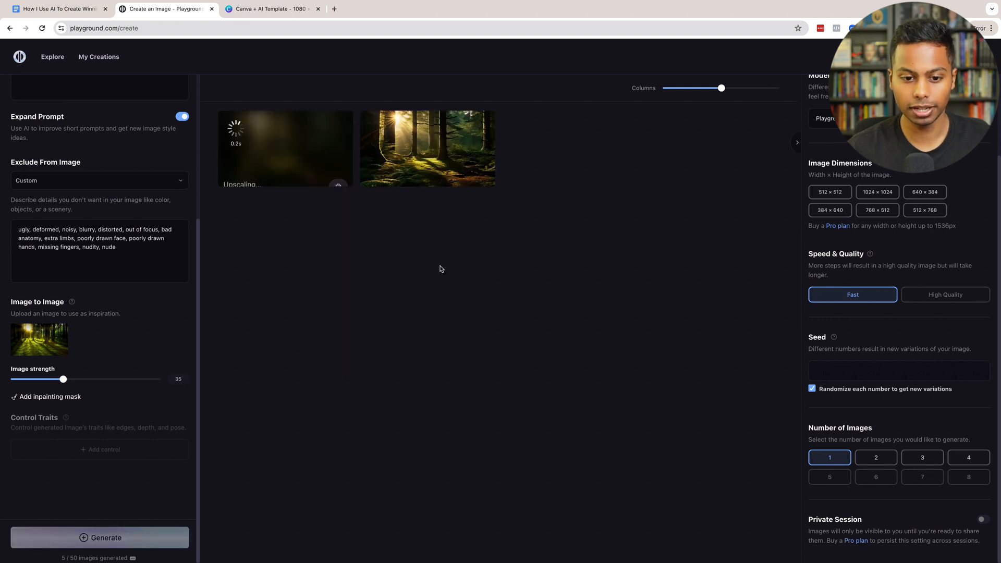
mouse_move(286, 206)
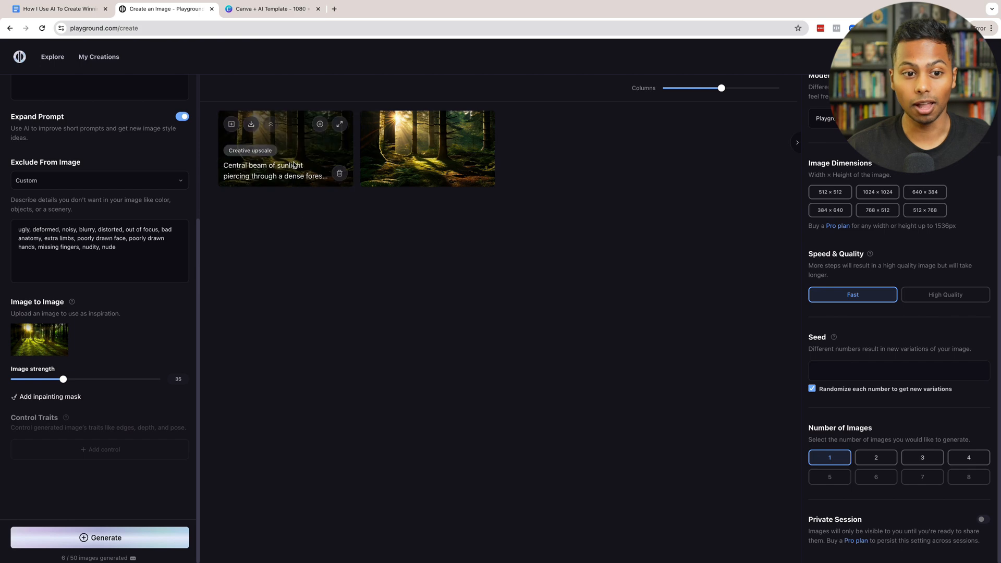
Step: Compare the upscaled forest image with the original using the before/after slider, then return to the notes
click(319, 124)
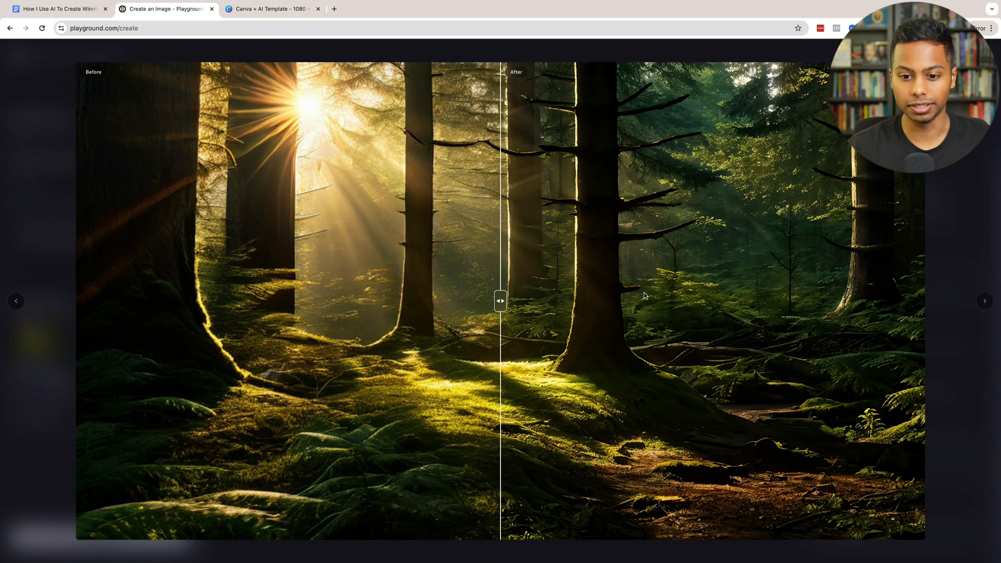
drag(500, 301, 159, 300)
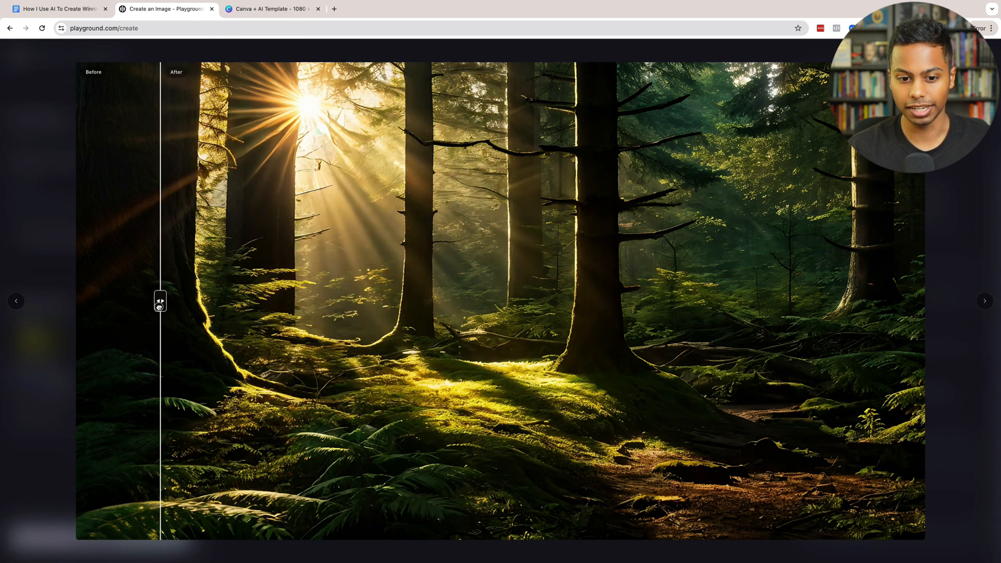
drag(159, 300, 75, 300)
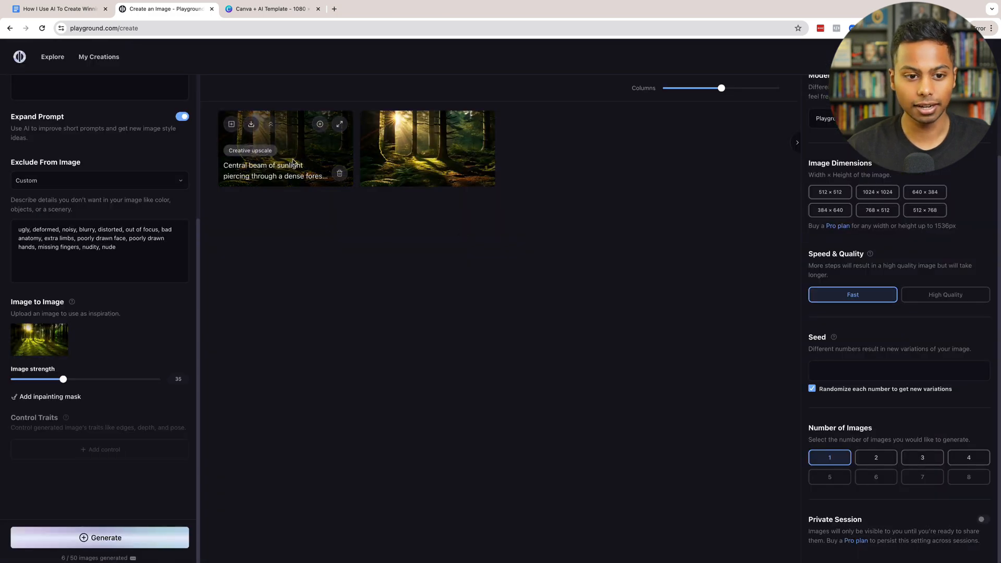
mouse_move(251, 124)
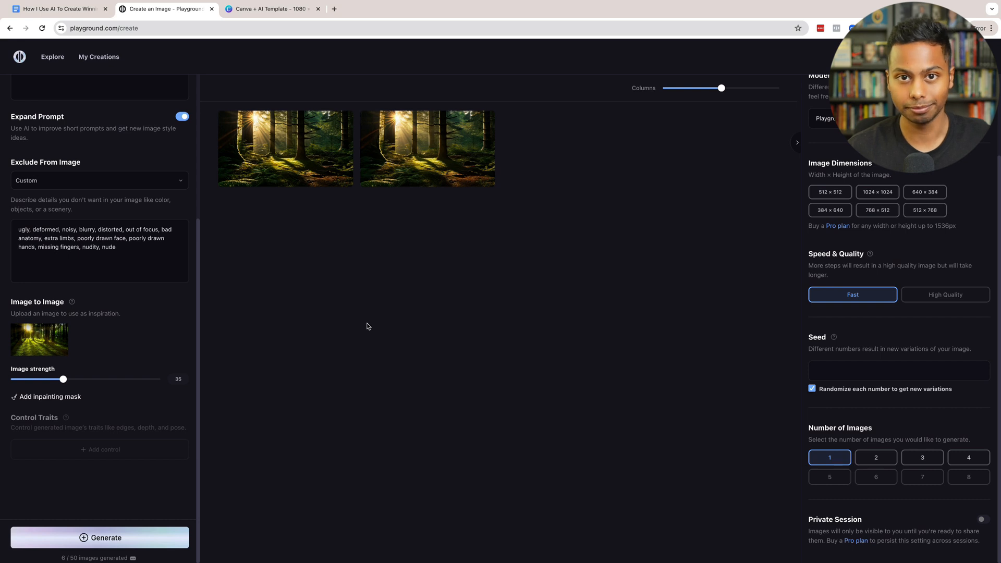
click(57, 9)
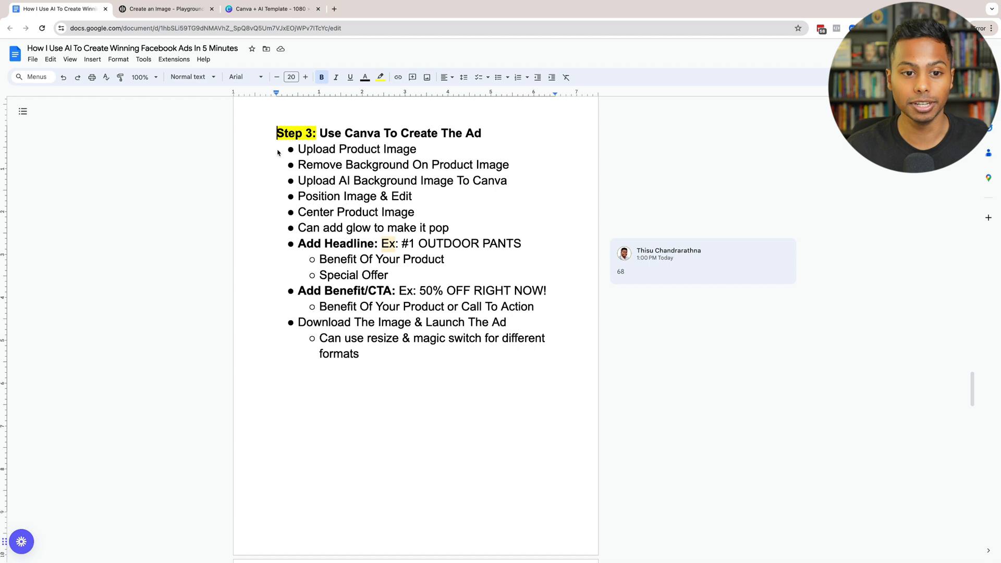
Step: Switch to the Canva template and inspect its HEADLINE and Insert Images placeholders
click(268, 9)
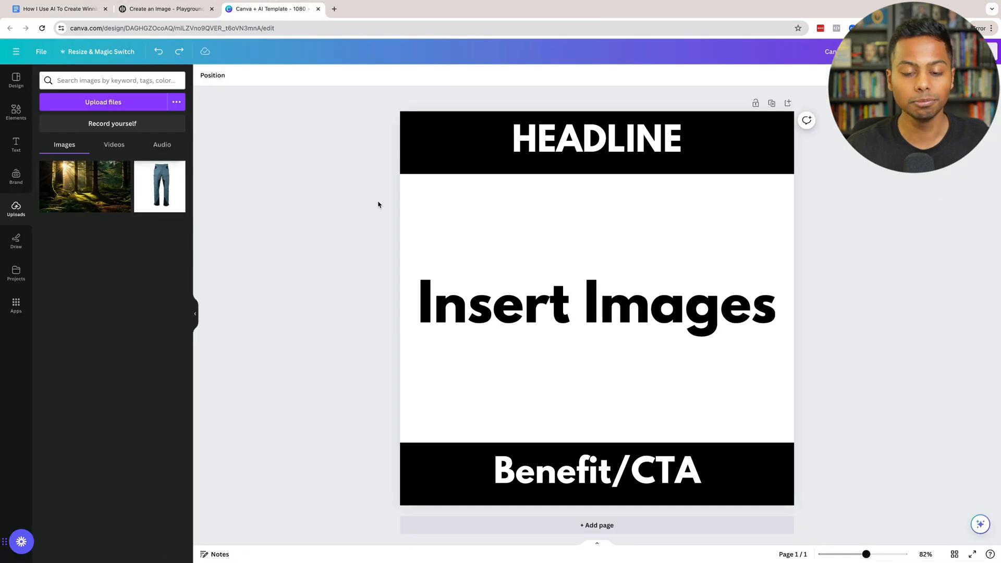
mouse_move(367, 241)
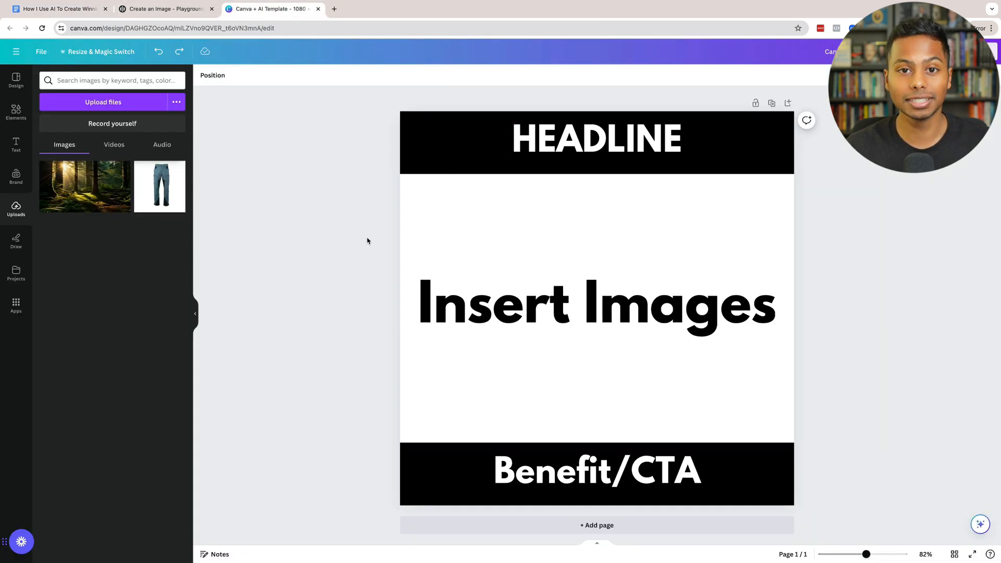
click(597, 138)
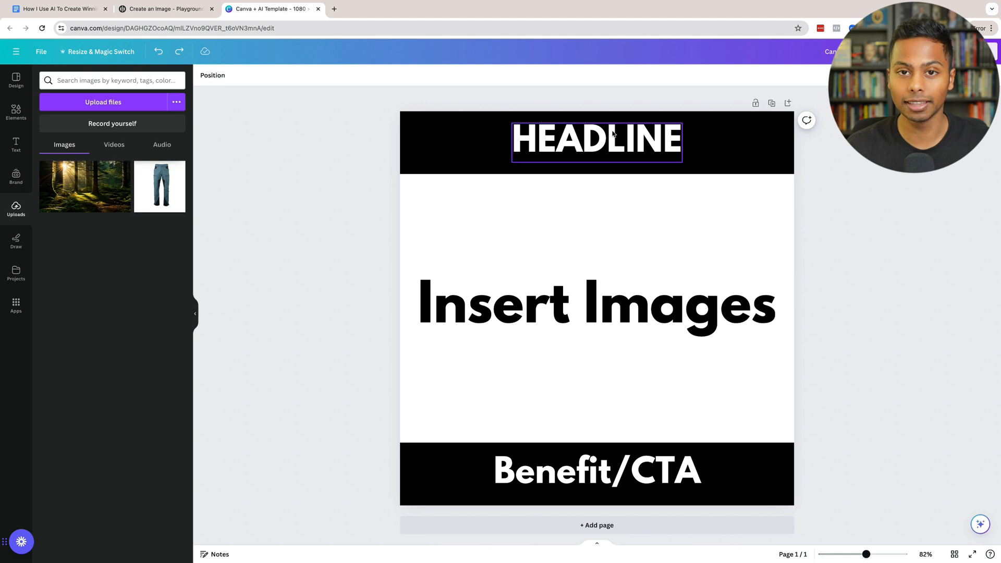
click(597, 306)
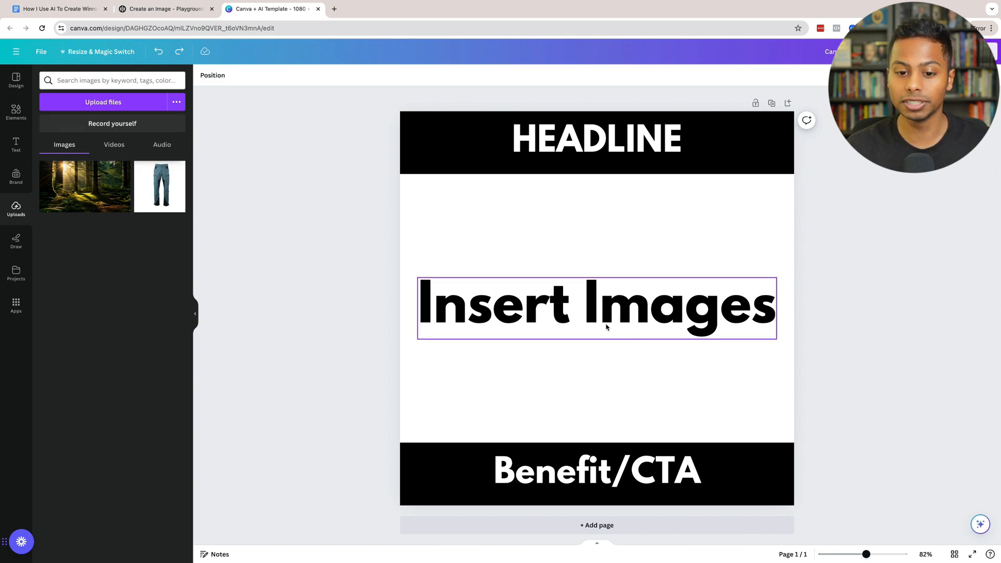
click(608, 439)
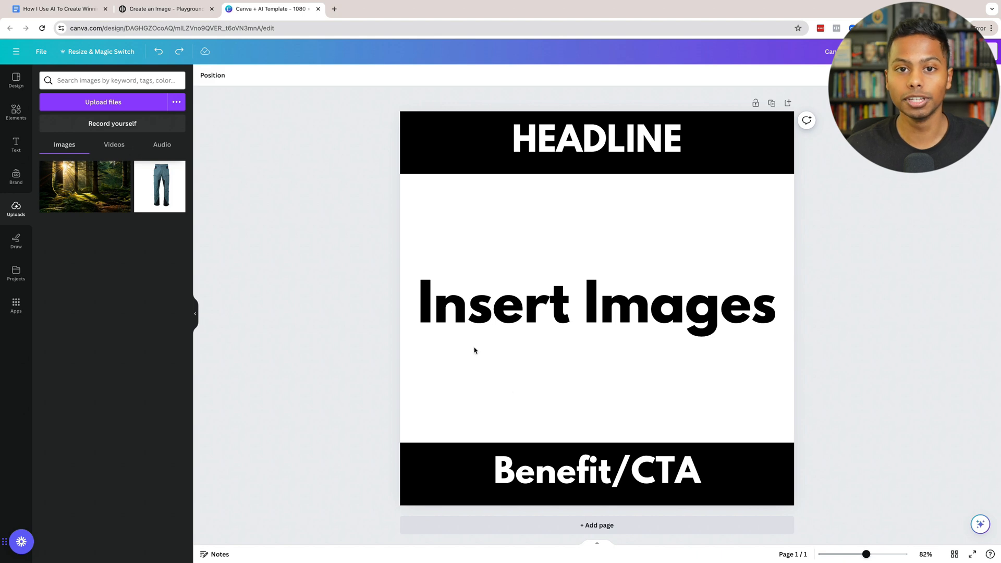
mouse_move(532, 275)
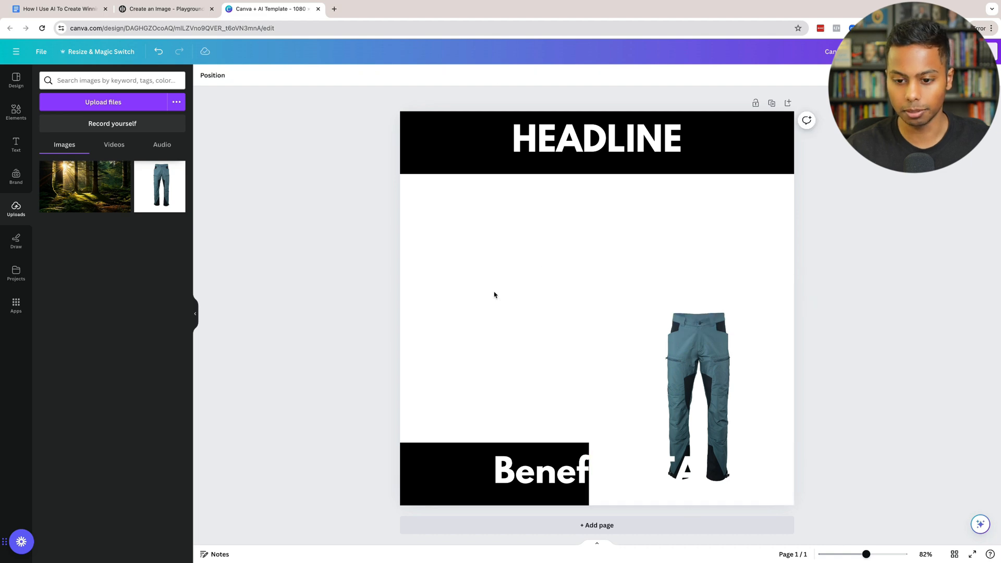
Step: Drag the pants photo from Uploads onto the ad and move it leftward
drag(698, 397, 559, 316)
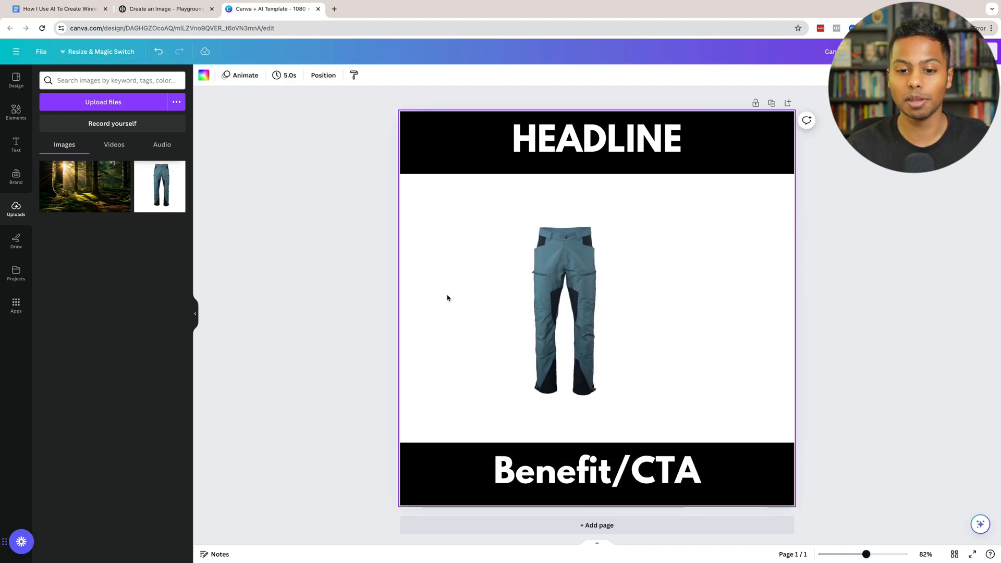
drag(563, 311, 509, 221)
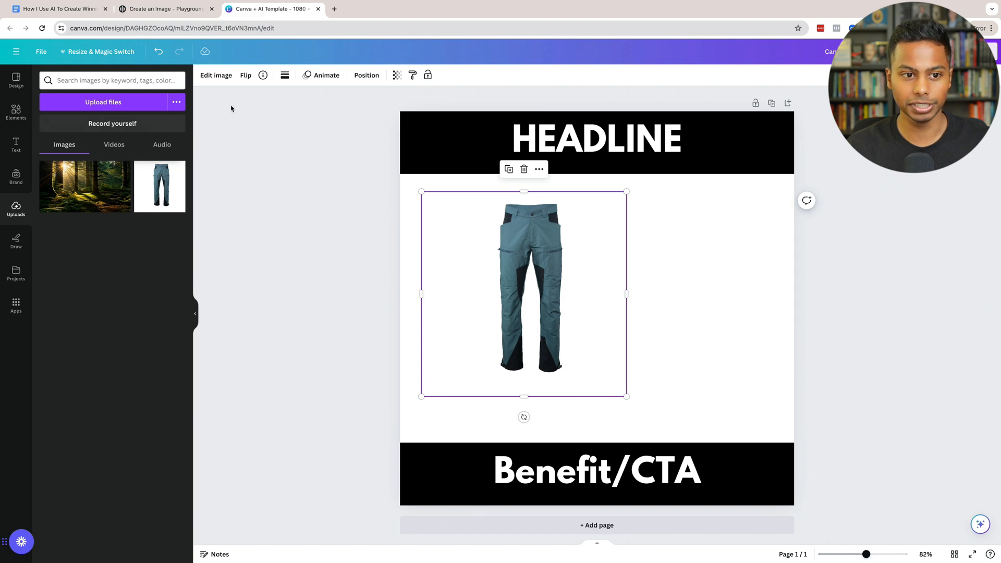
click(216, 75)
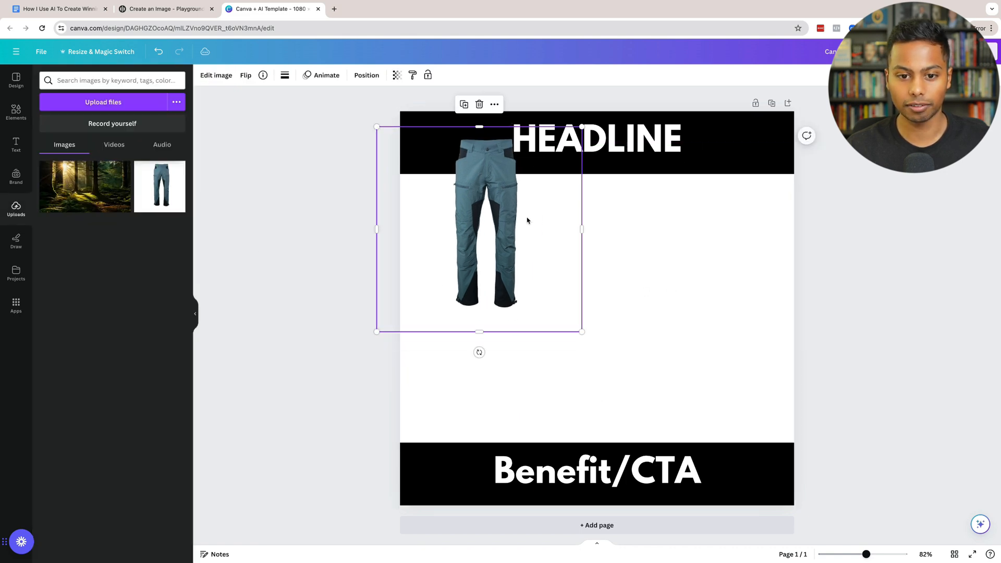
Step: Shrink the pants photo and position it at the top left under the headline
drag(485, 220, 511, 268)
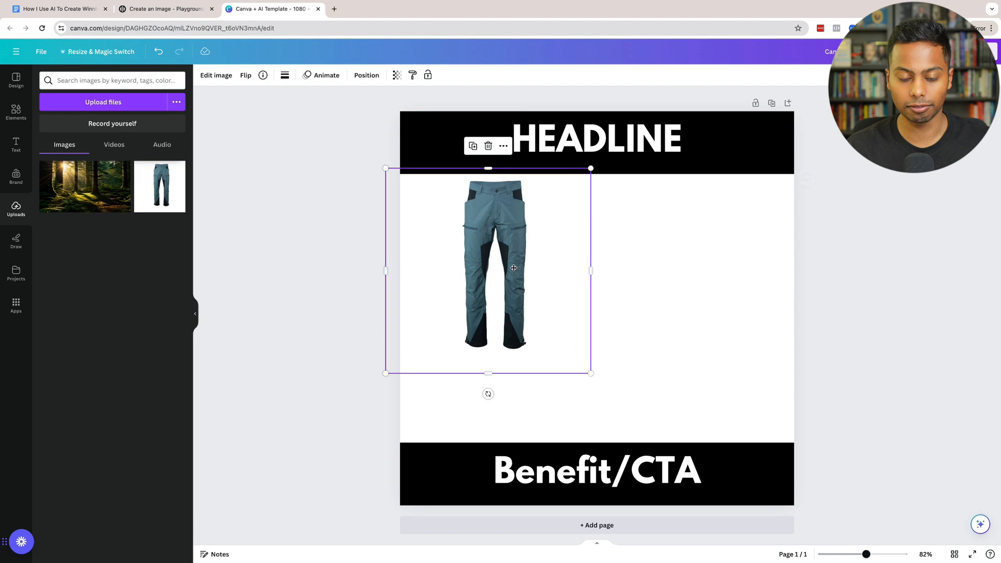
drag(590, 373, 505, 287)
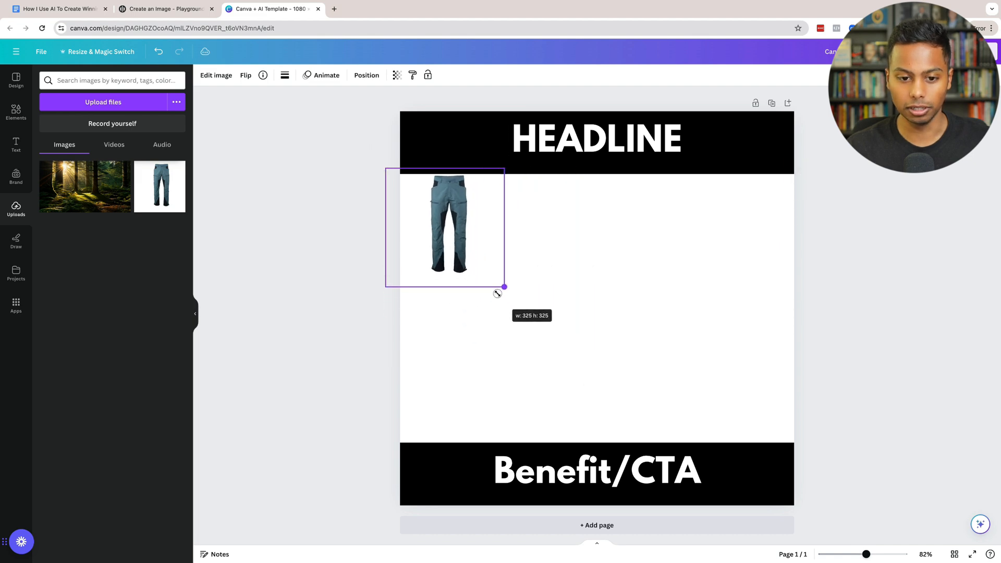
drag(504, 287, 499, 281)
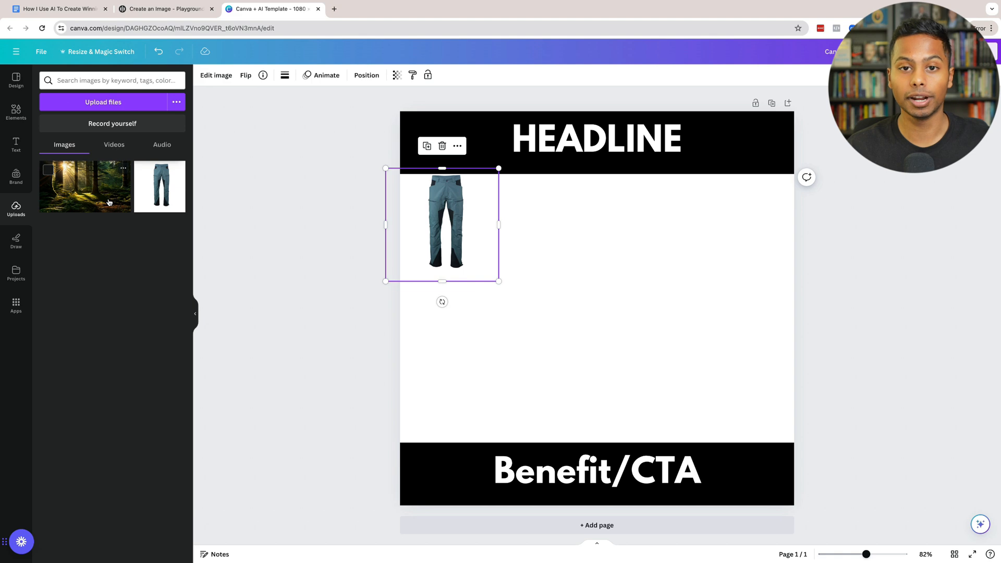
Step: Place the forest photo and stretch its handles so it fills the middle band between the black bars
drag(85, 186, 684, 342)
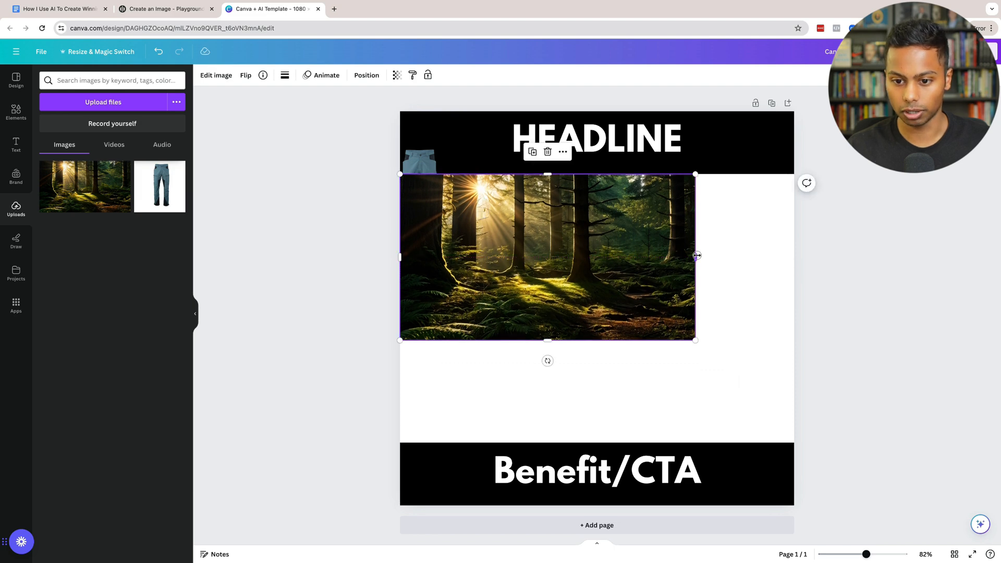
drag(696, 256, 839, 256)
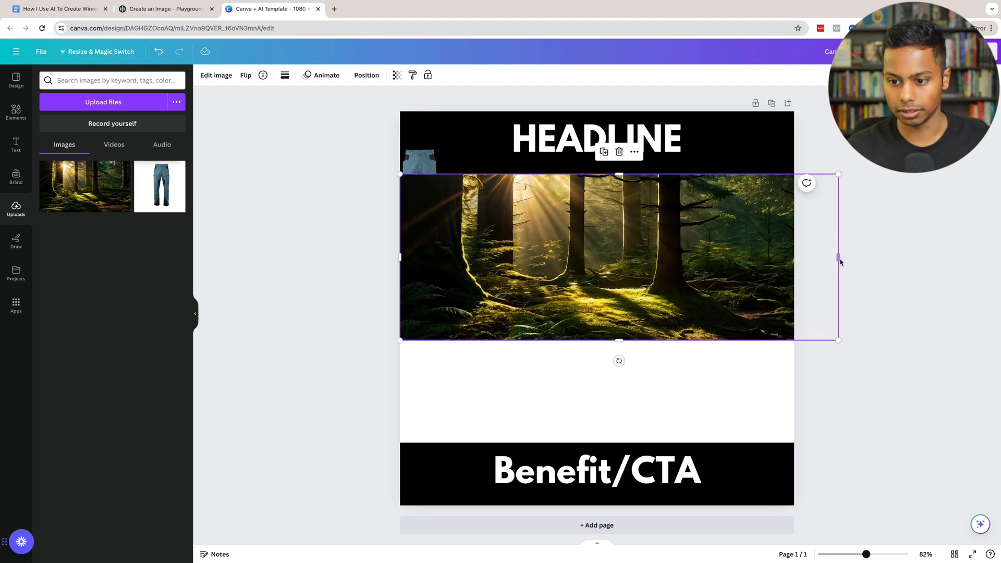
drag(839, 257, 897, 257)
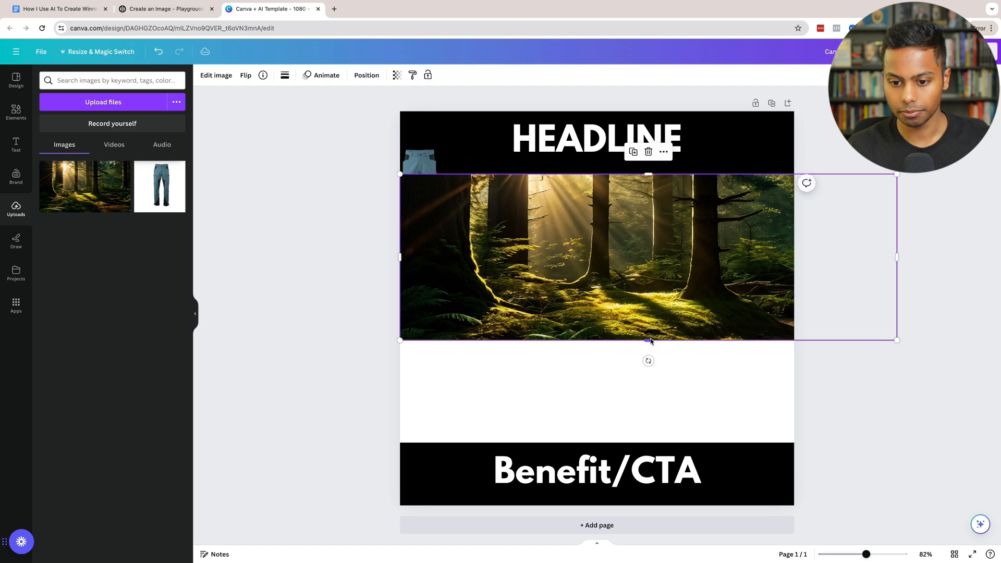
drag(648, 340, 648, 437)
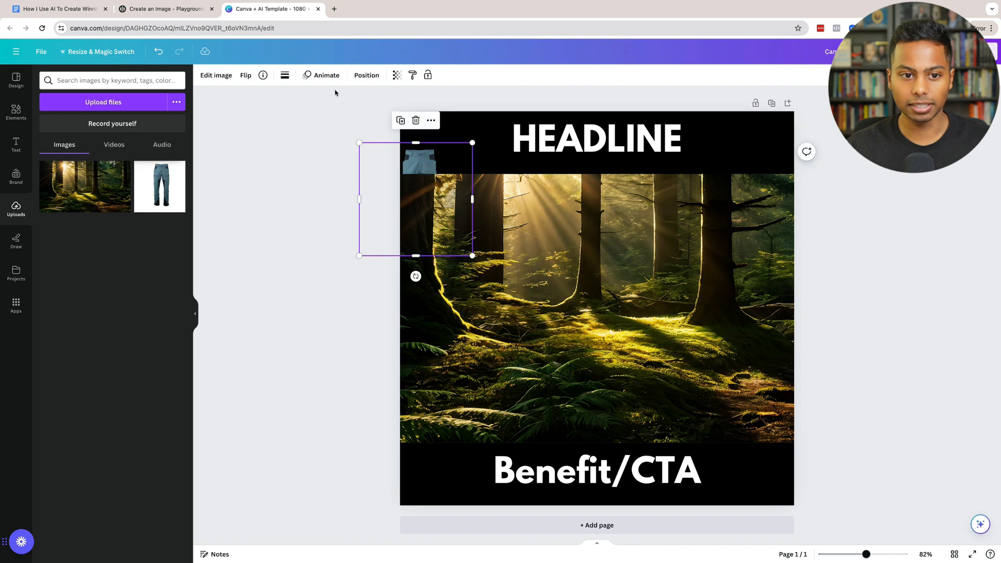
Step: Enlarge the pants via Position > Layers so they span the forest area, centred in front of it
click(366, 75)
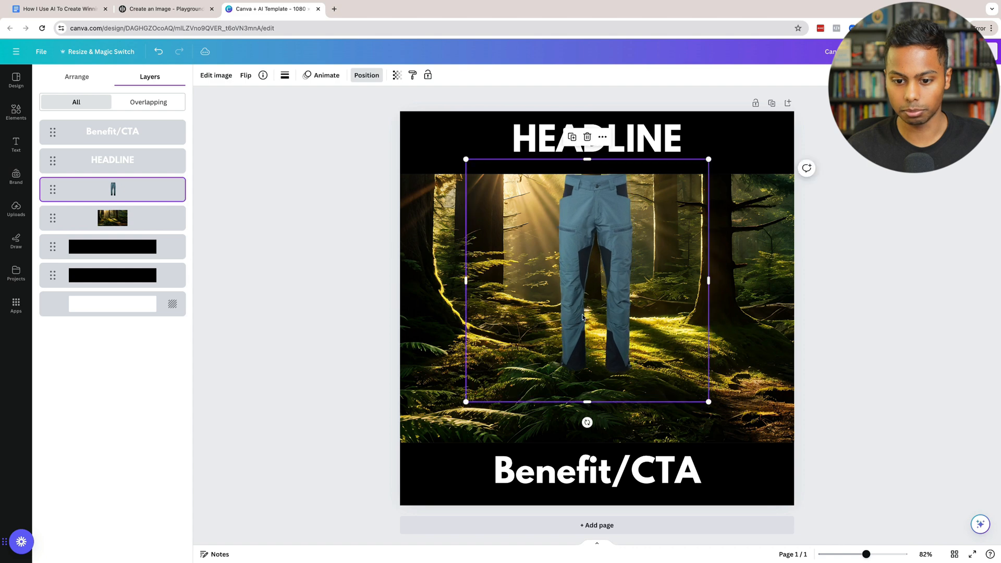
drag(588, 402, 596, 481)
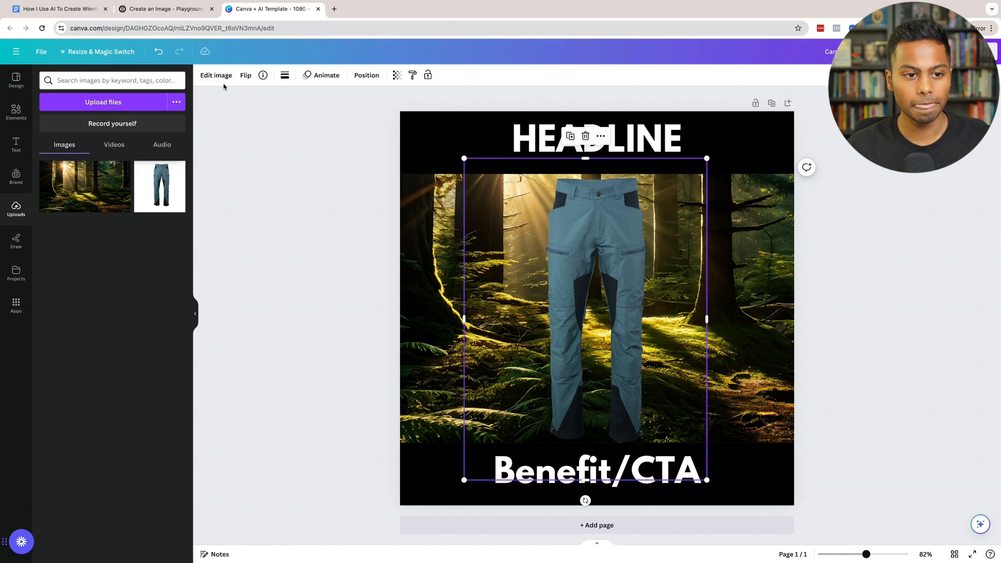
Step: Apply a white Glow shadow at intensity 100 to the pants via Edit image > Shadows
click(215, 75)
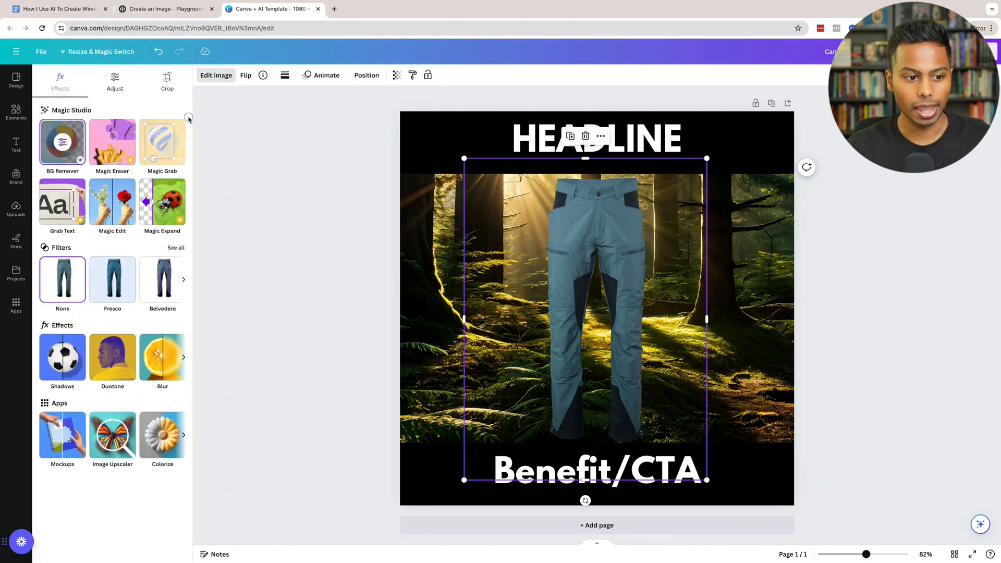
click(62, 357)
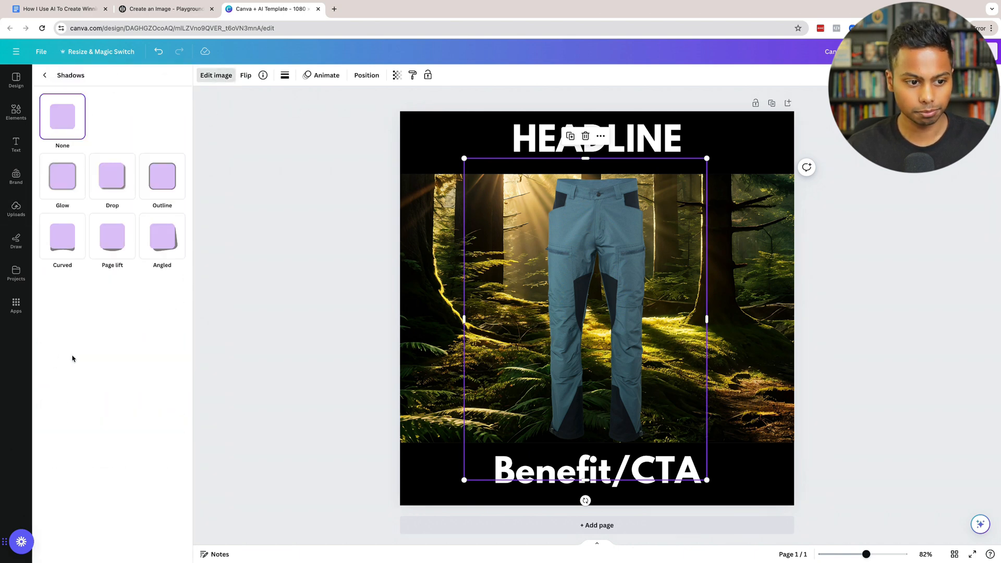
click(61, 176)
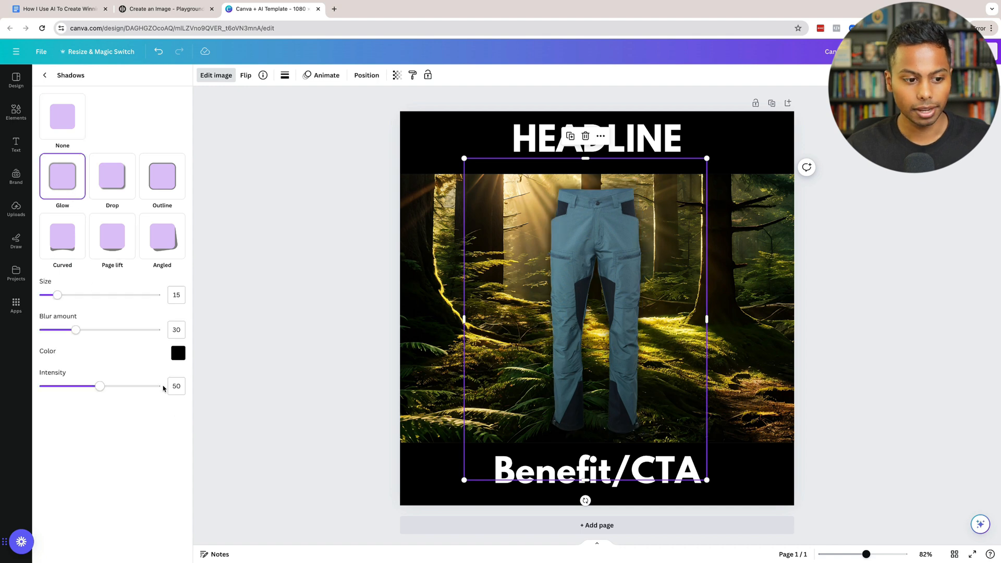
drag(100, 386, 159, 386)
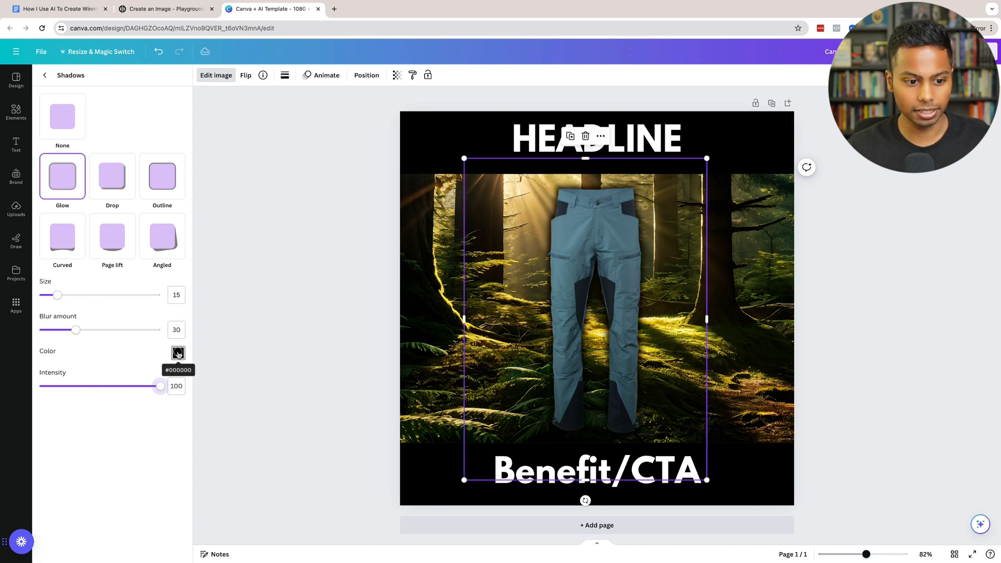
click(178, 353)
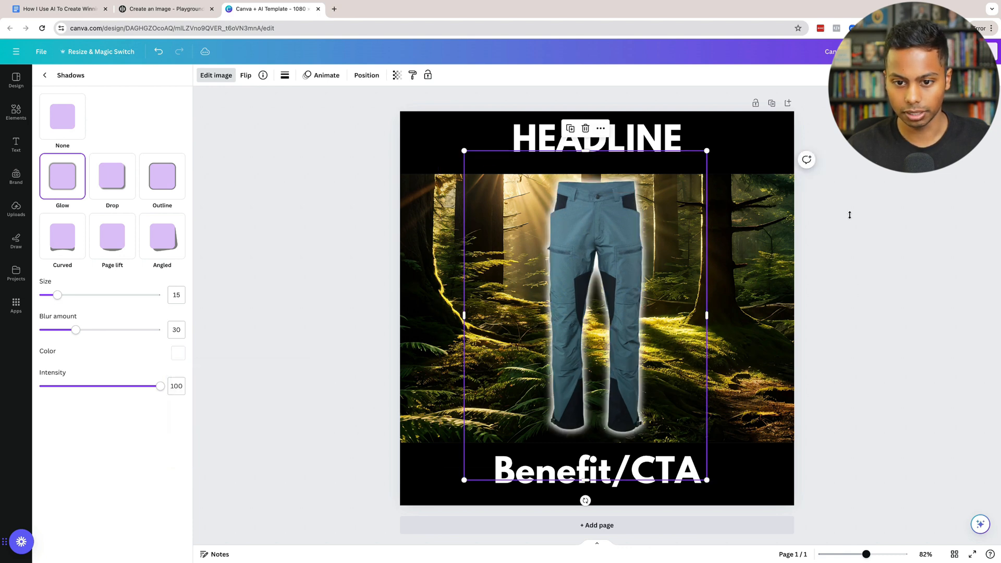
click(16, 207)
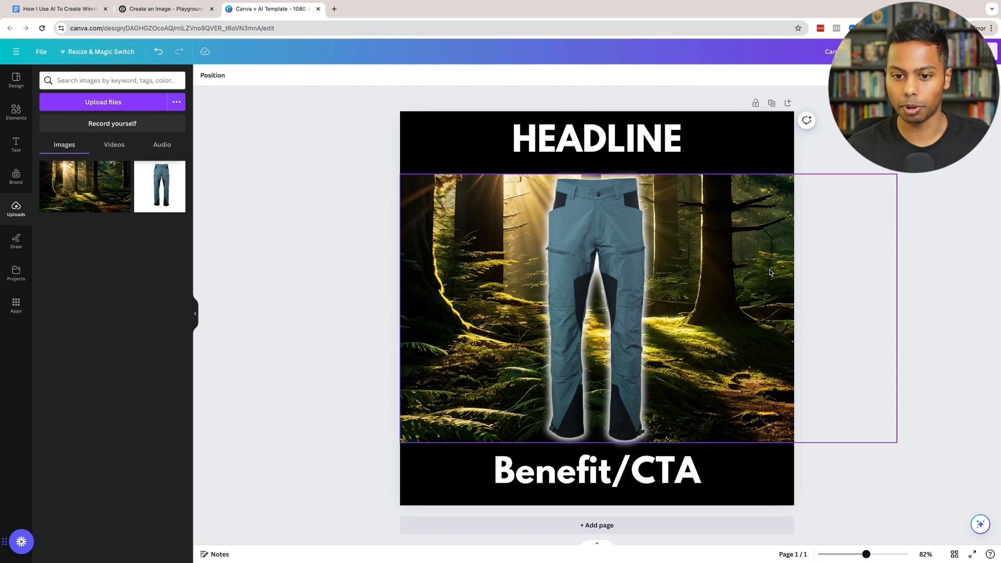
Step: Replace the HEADLINE text with '#1 OUTDOOR PANTS' copied from the notes document
click(595, 137)
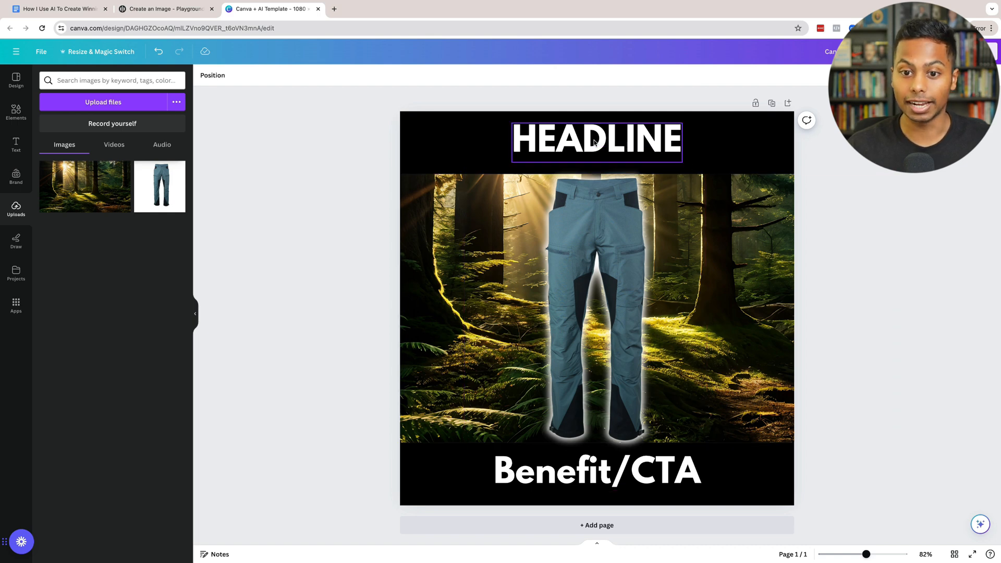
click(362, 363)
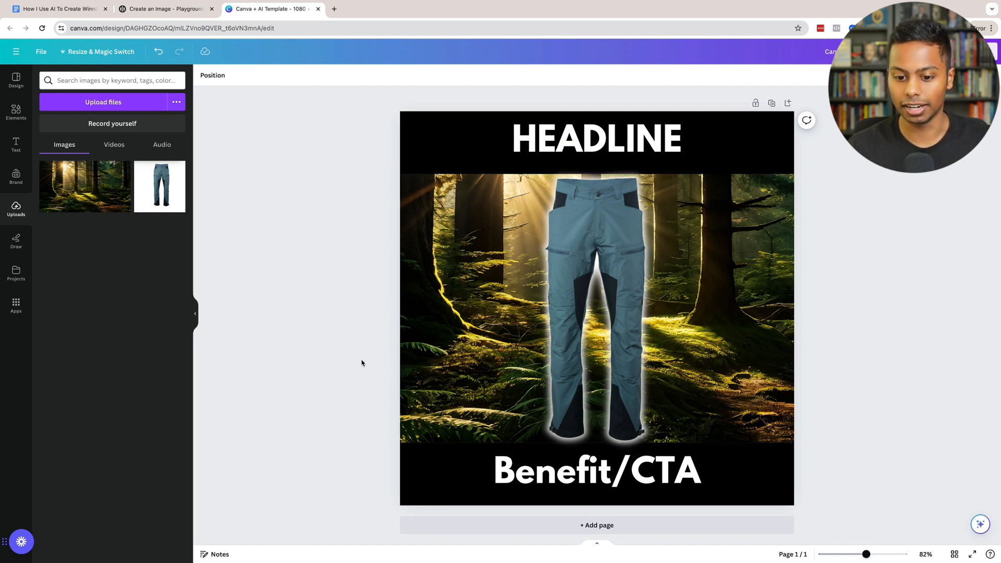
click(596, 139)
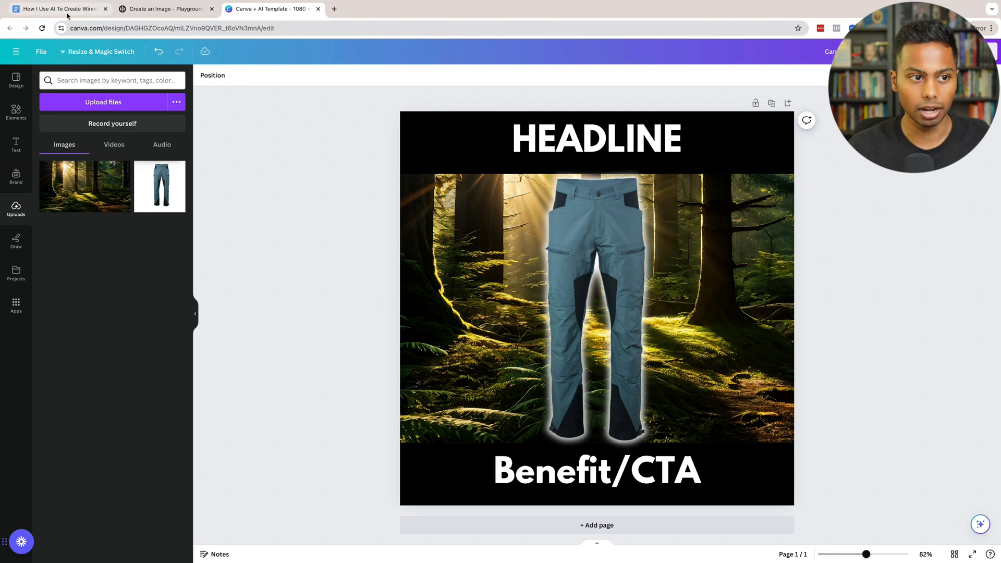
click(54, 8)
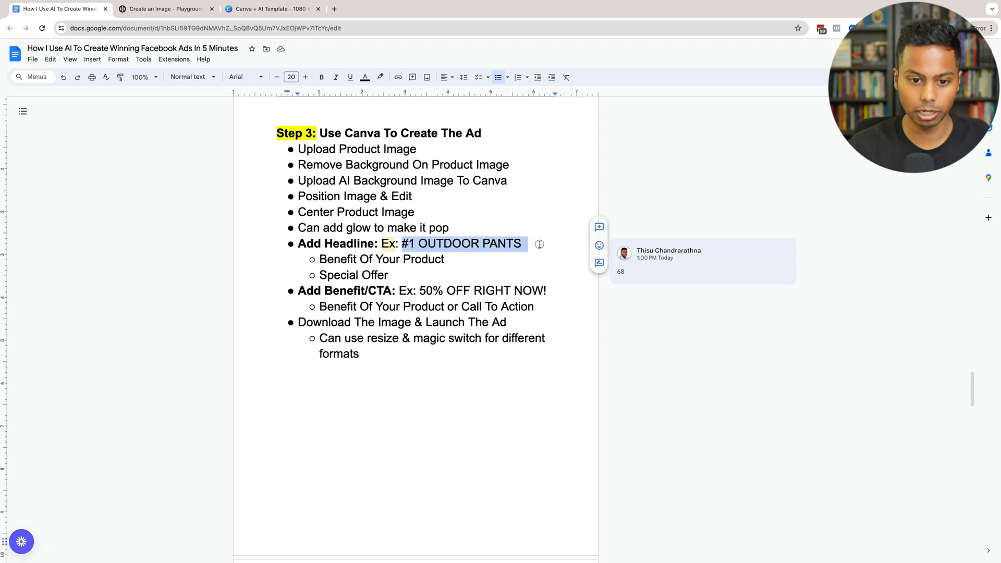
click(271, 9)
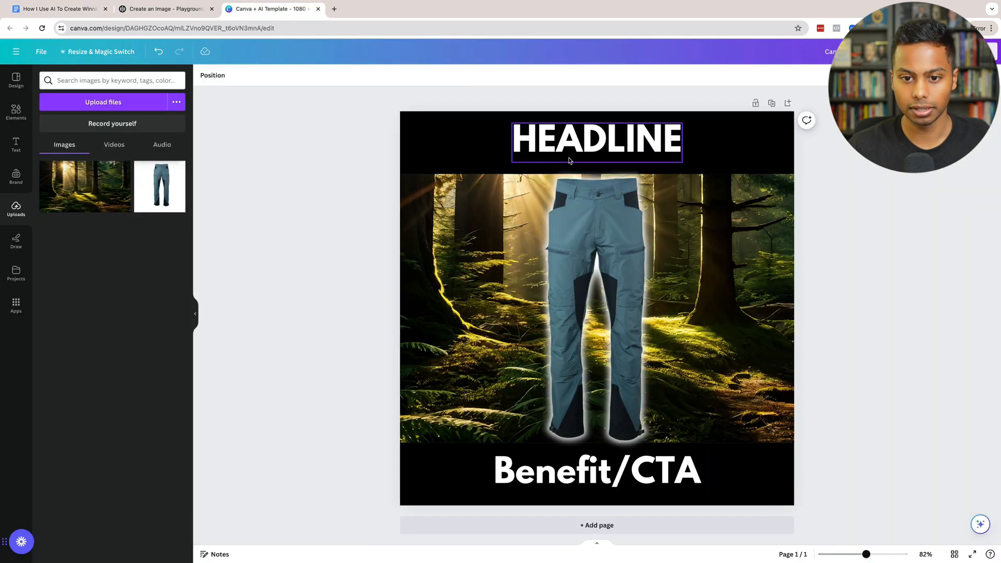
text(#1 OUTDOOR PANTS)
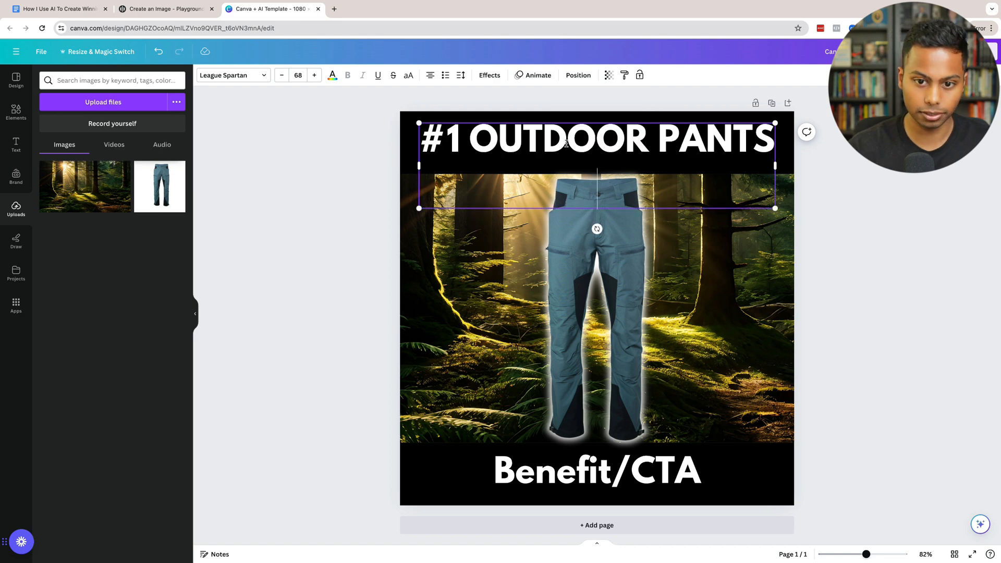
click(577, 75)
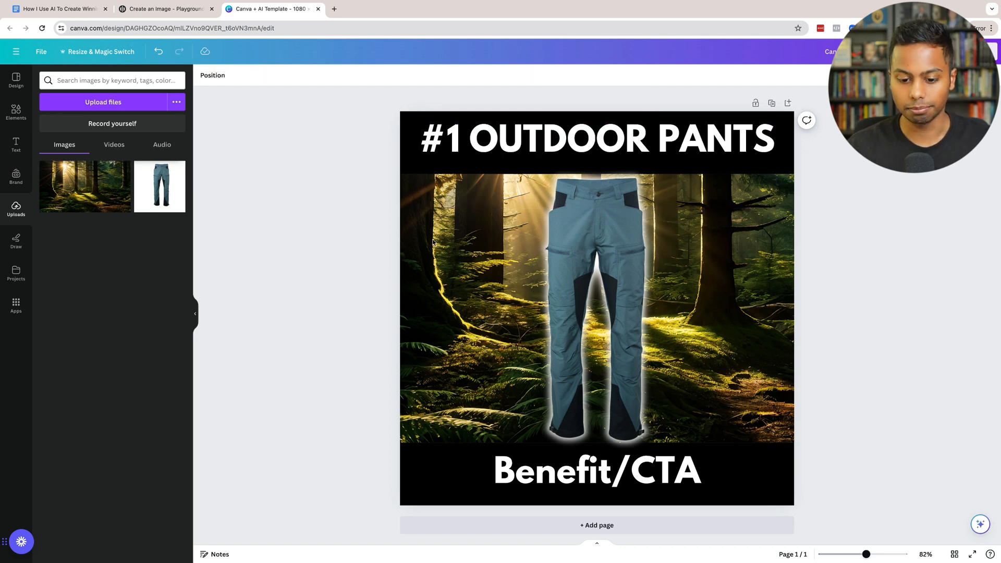
Step: Select the Benefit/CTA text and check the notes for the offer wording
click(597, 471)
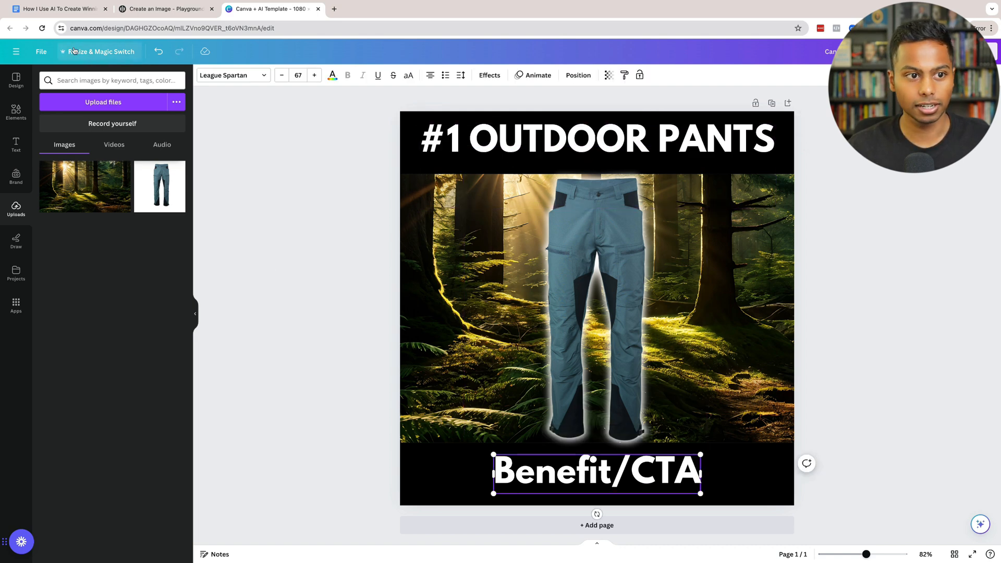
click(57, 8)
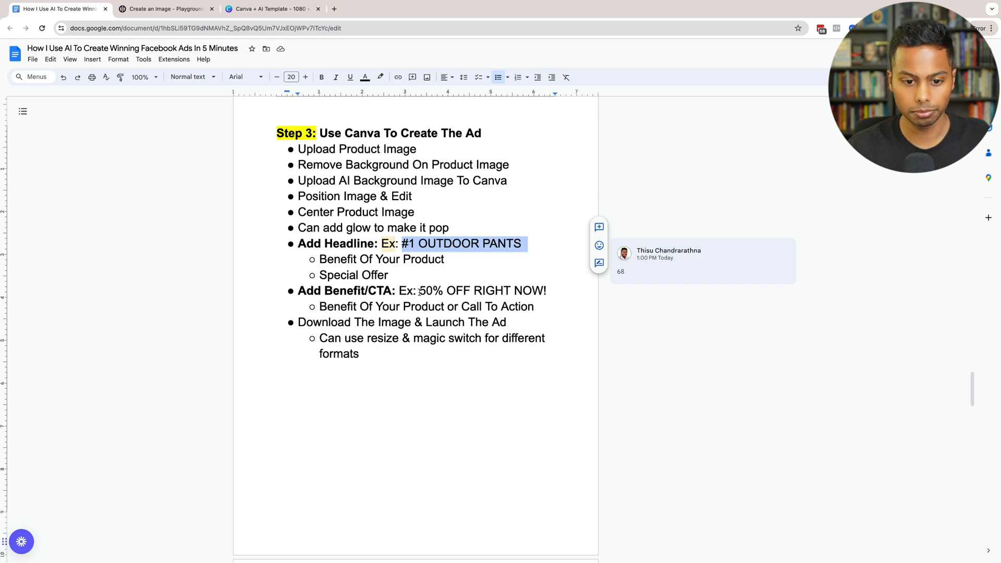
click(268, 10)
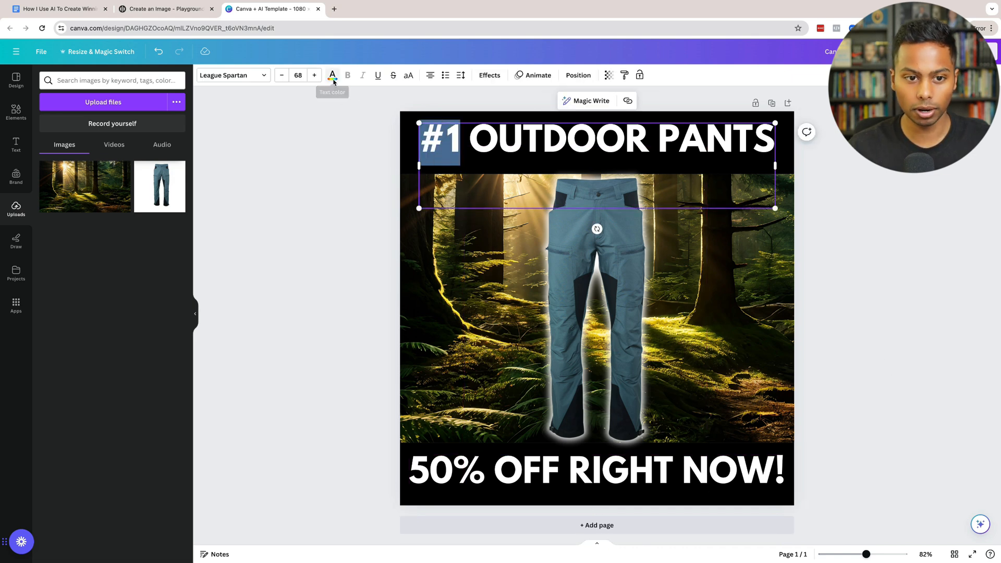
Step: Colour '#1' and '50%' green from the Text color palette and deselect the text
click(331, 76)
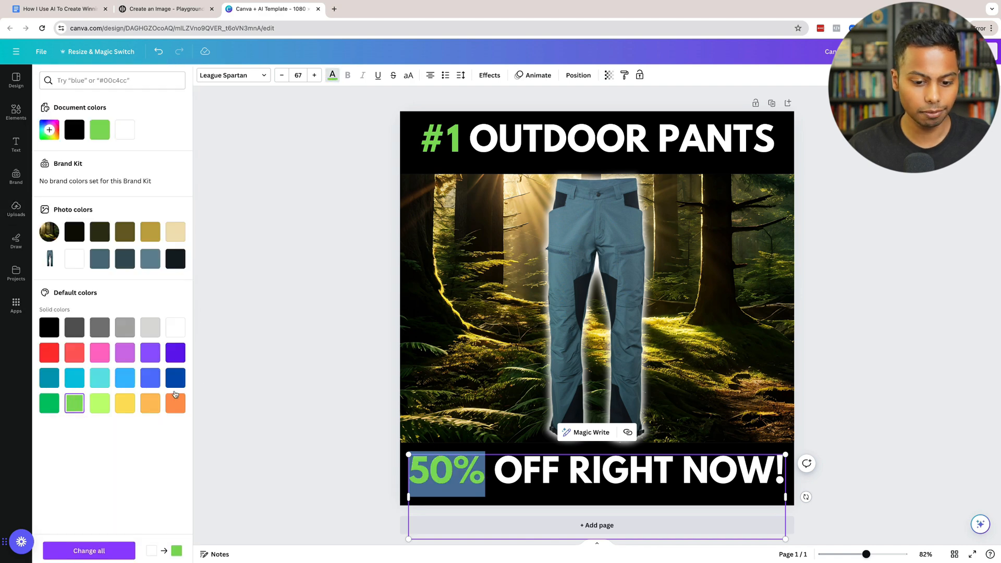
click(16, 209)
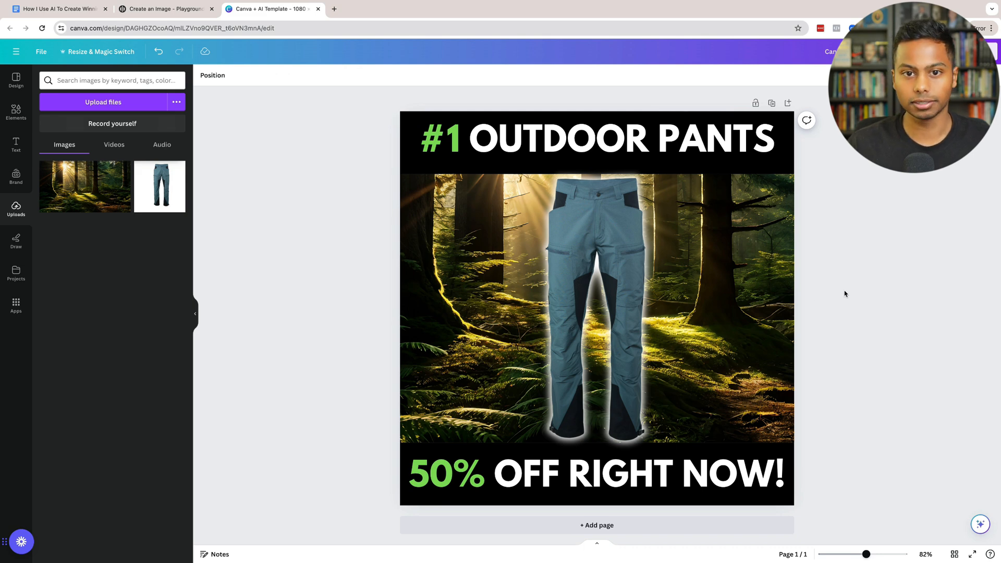
mouse_move(889, 279)
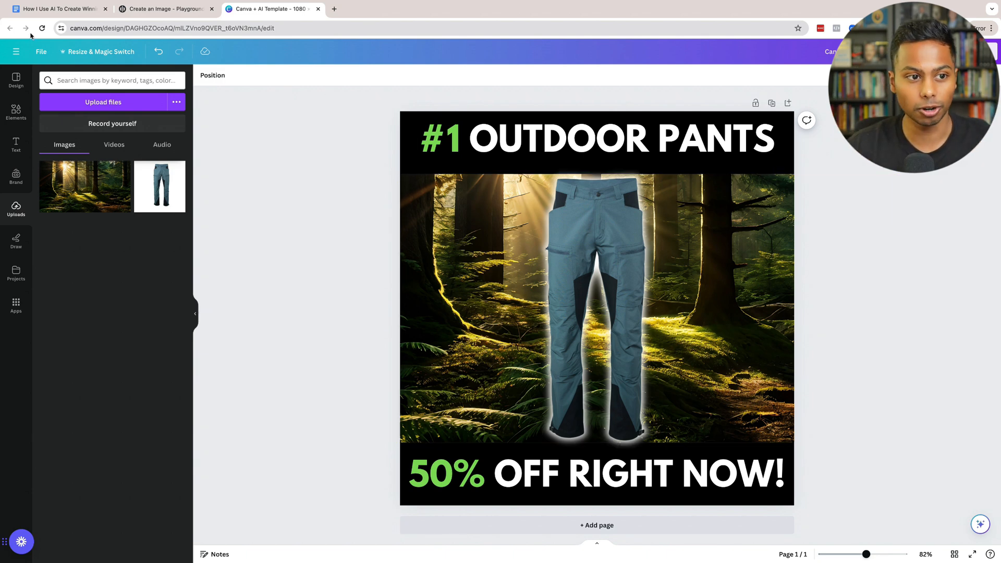
Step: Switch to the Google Docs notes and scroll to the free Canva template section
click(56, 8)
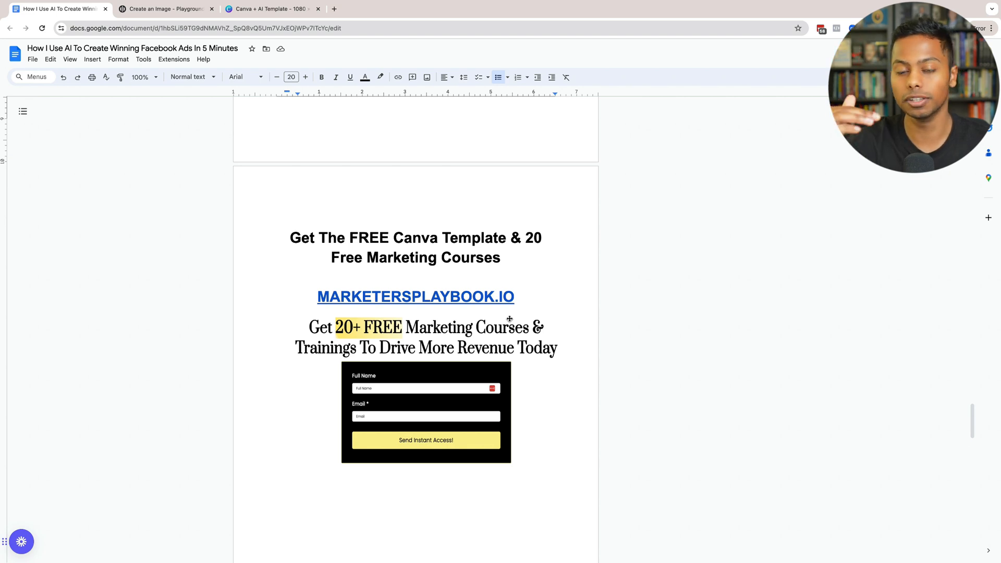
scroll(down, 3)
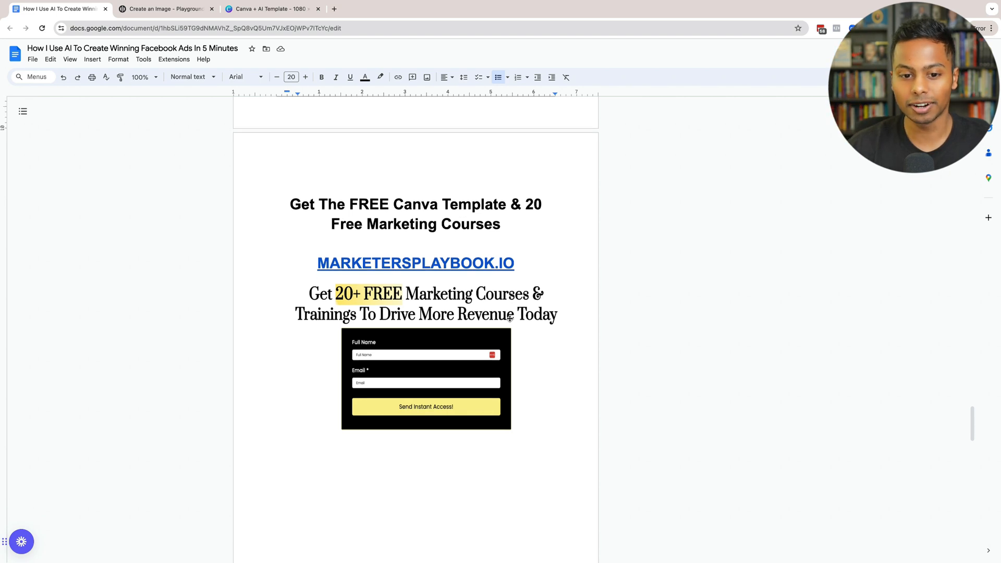